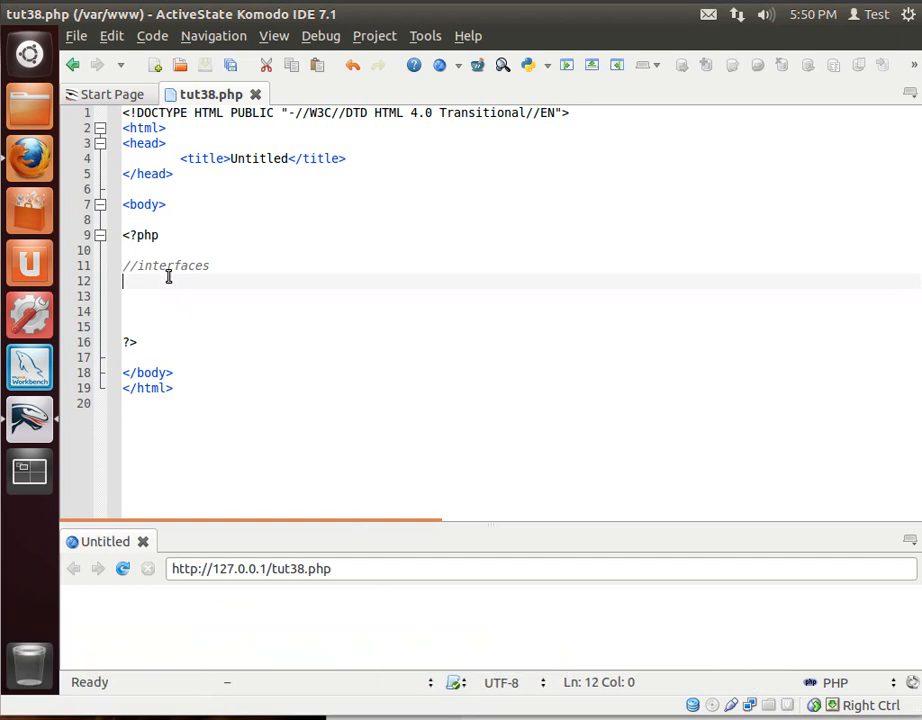
Declare 'interface iPerson' with its braces below the //interfaces comment.
{"action": "type", "text": "i"}
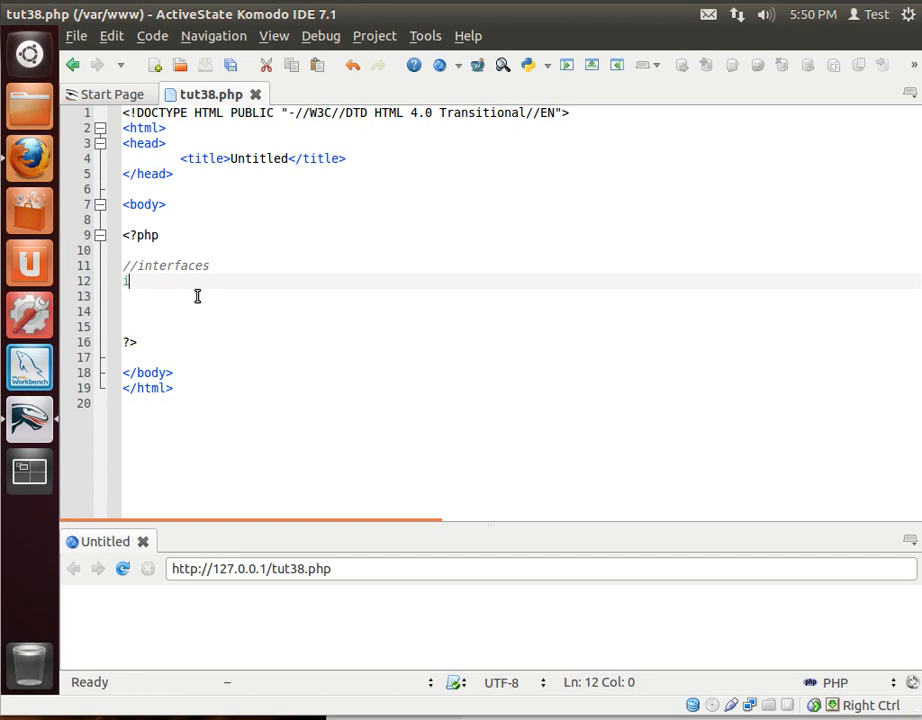
{"action": "type", "text": "interface"}
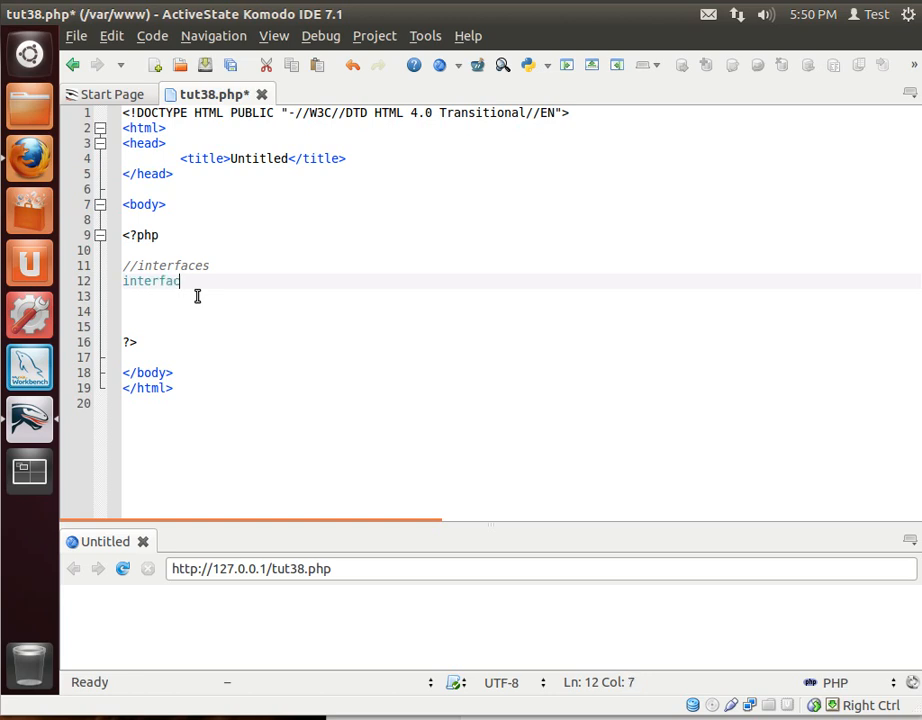
{"action": "type", "text": "e"}
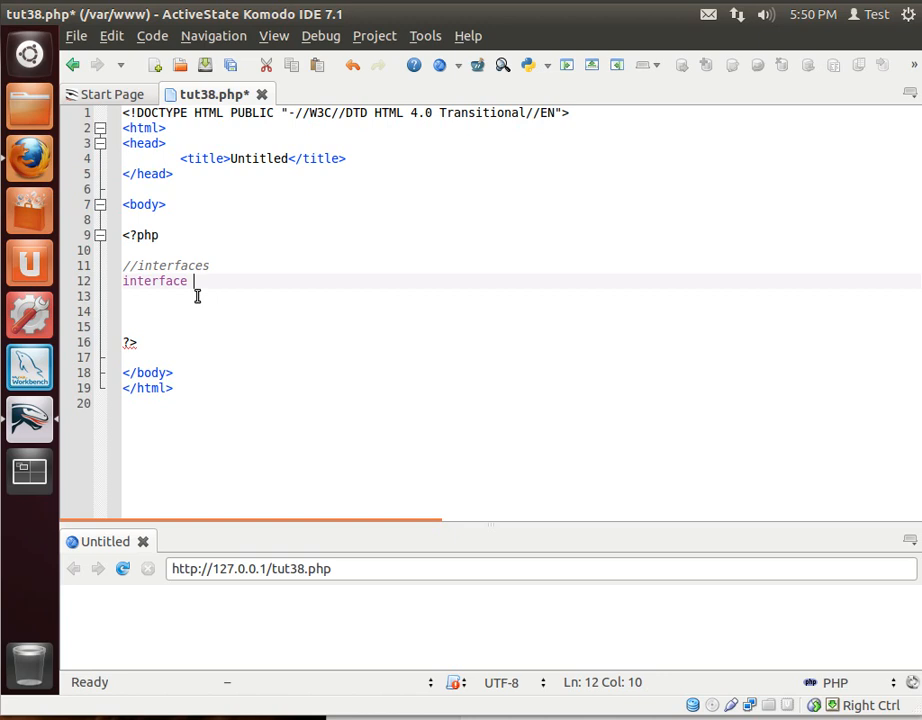
{"action": "type", "text": "person"}
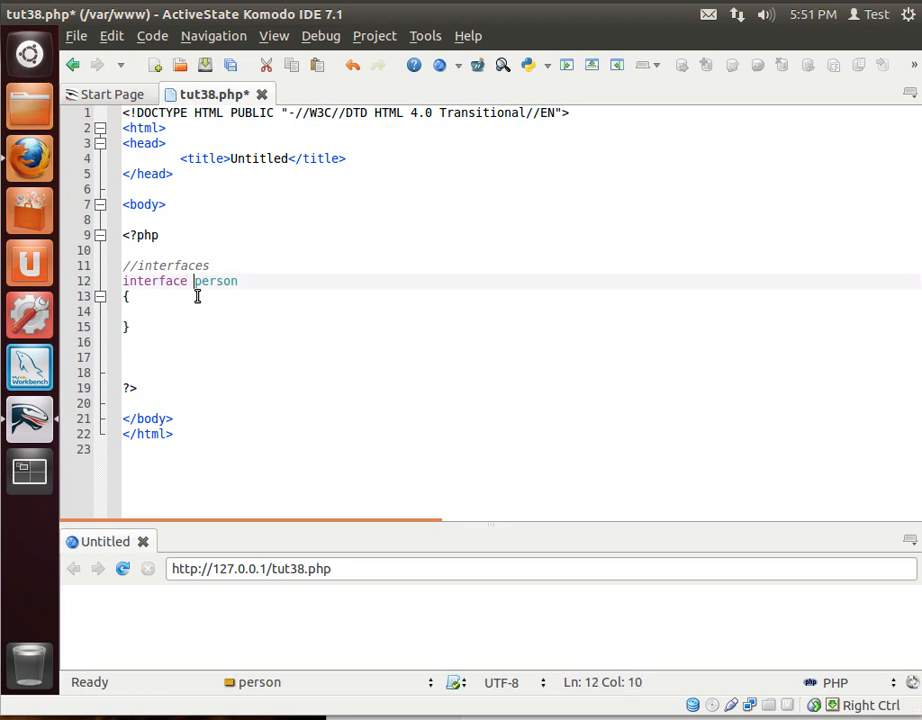
{"action": "type", "text": "iP"}
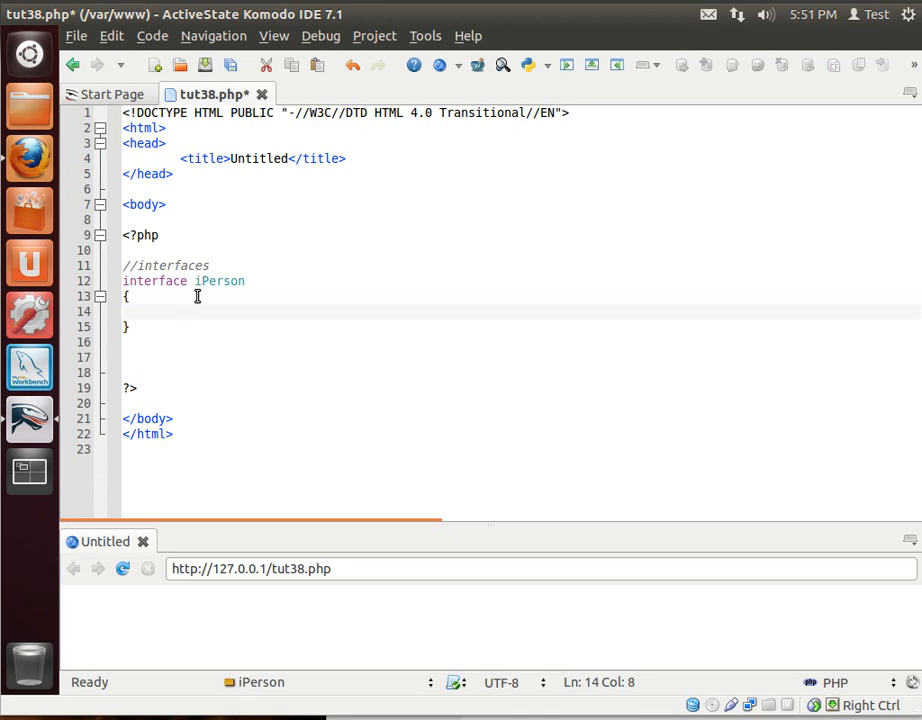
{"action": "left_click", "coordinate": [180, 312]}
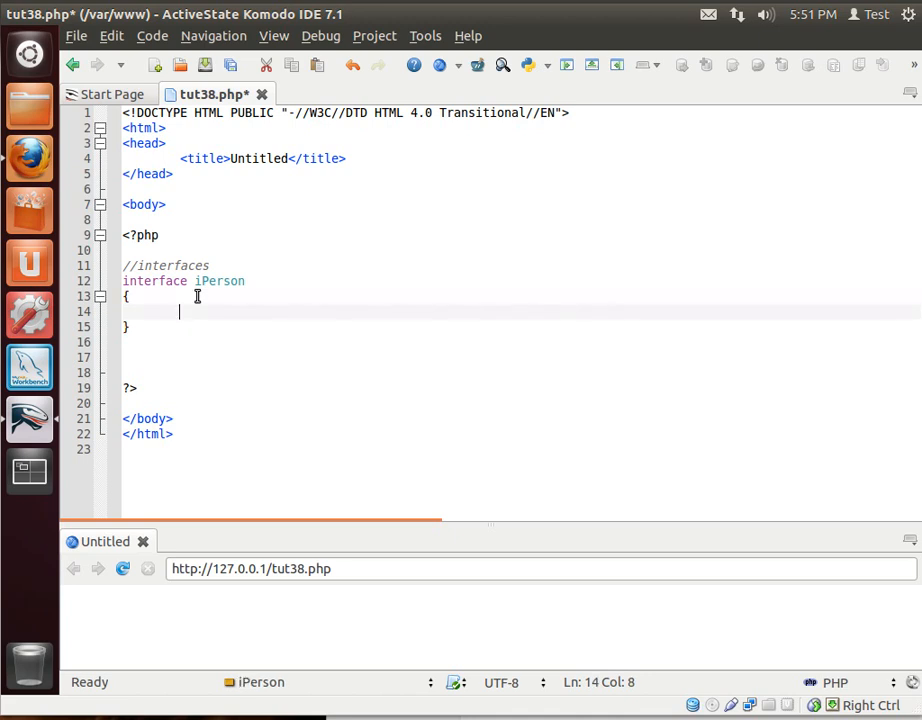
Add 'public function SayName();' inside the iPerson interface body.
{"action": "type", "text": "pu"}
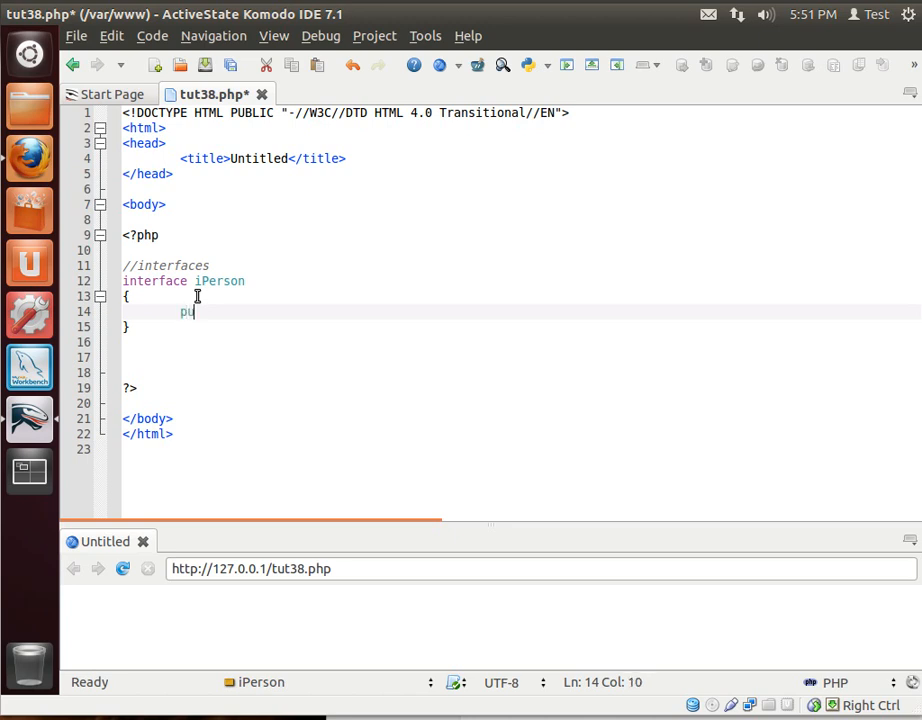
{"action": "type", "text": "blic"}
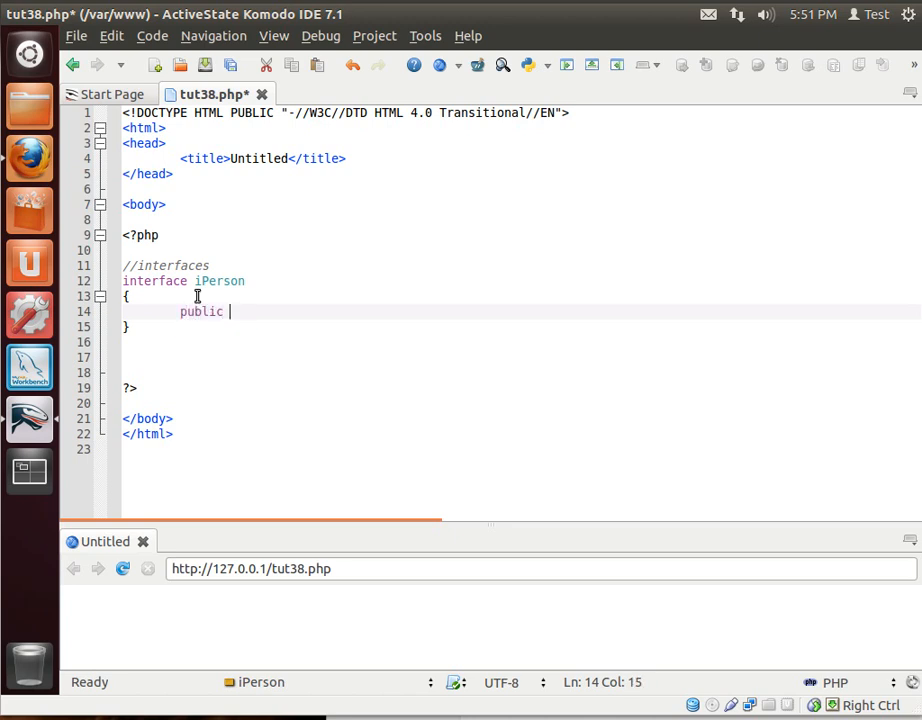
{"action": "type", "text": "function"}
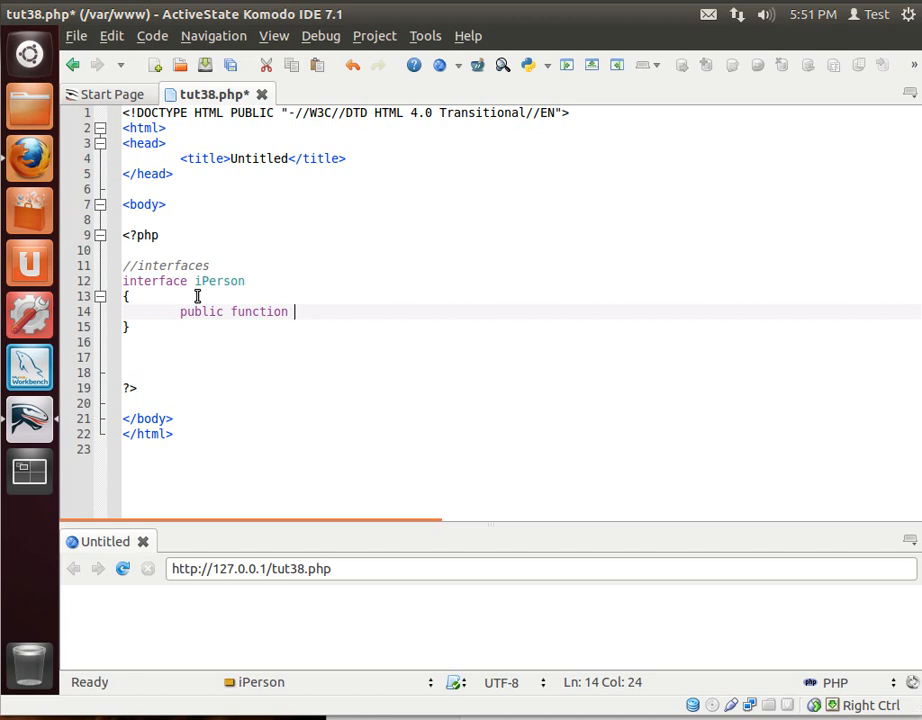
{"action": "type", "text": "SayN"}
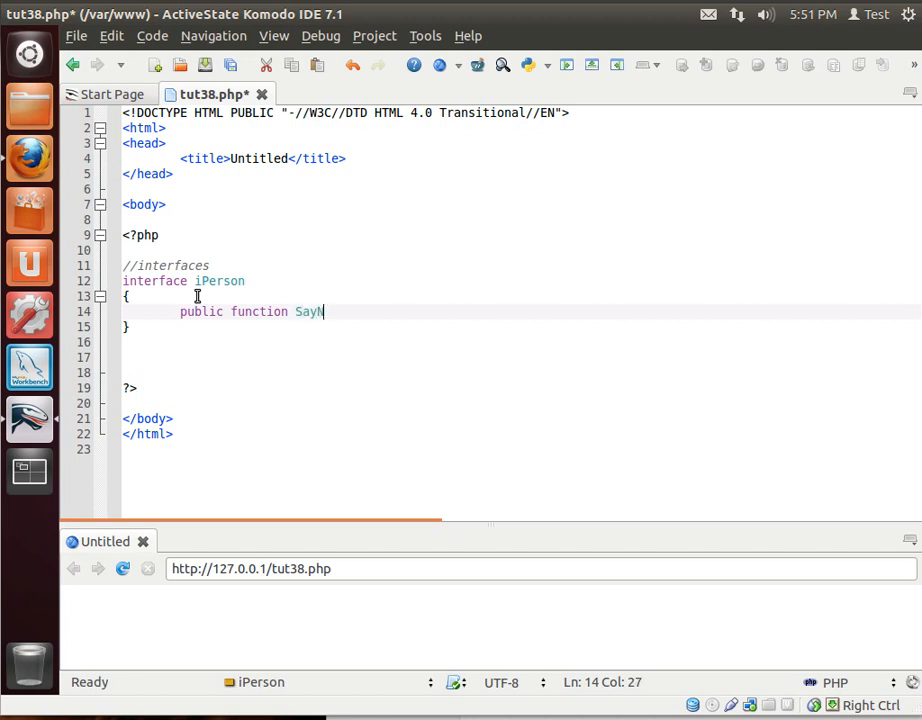
{"action": "type", "text": "ame();"}
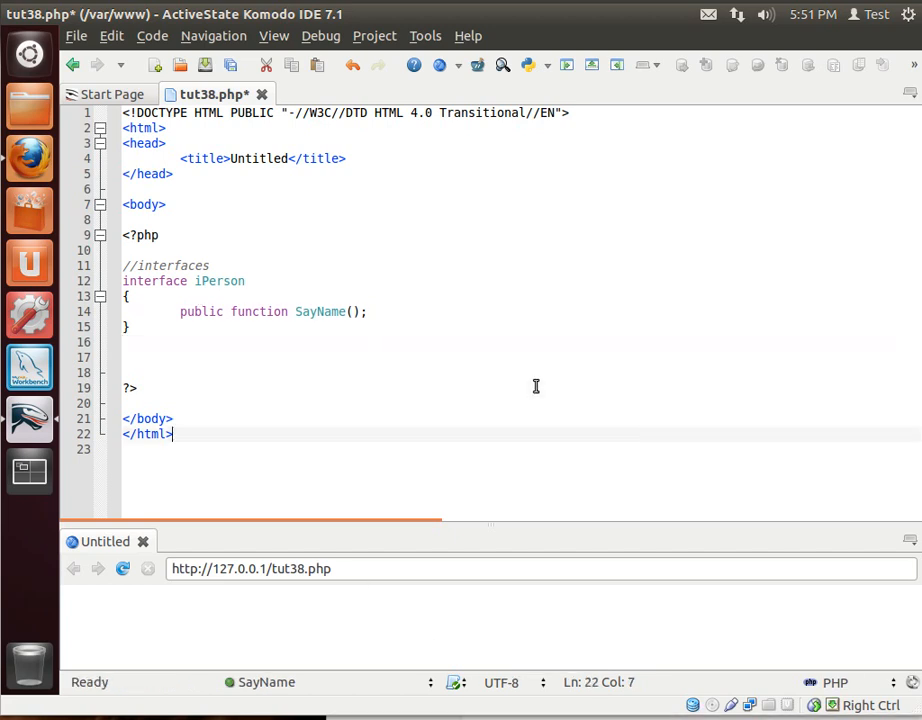
{"action": "double_click", "coordinate": [154, 280]}
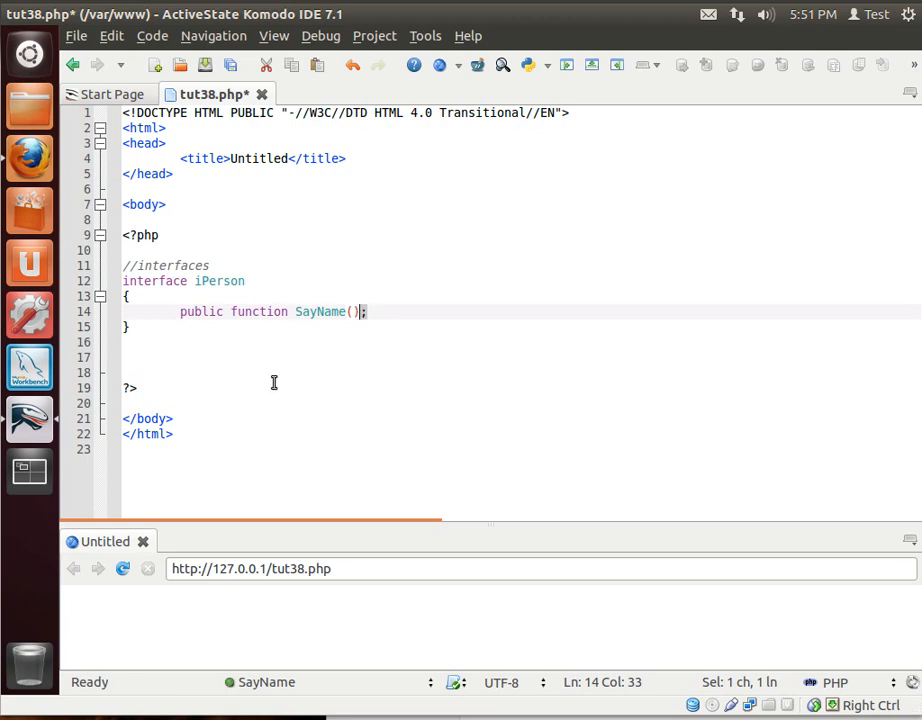
{"action": "double_click", "coordinate": [154, 280]}
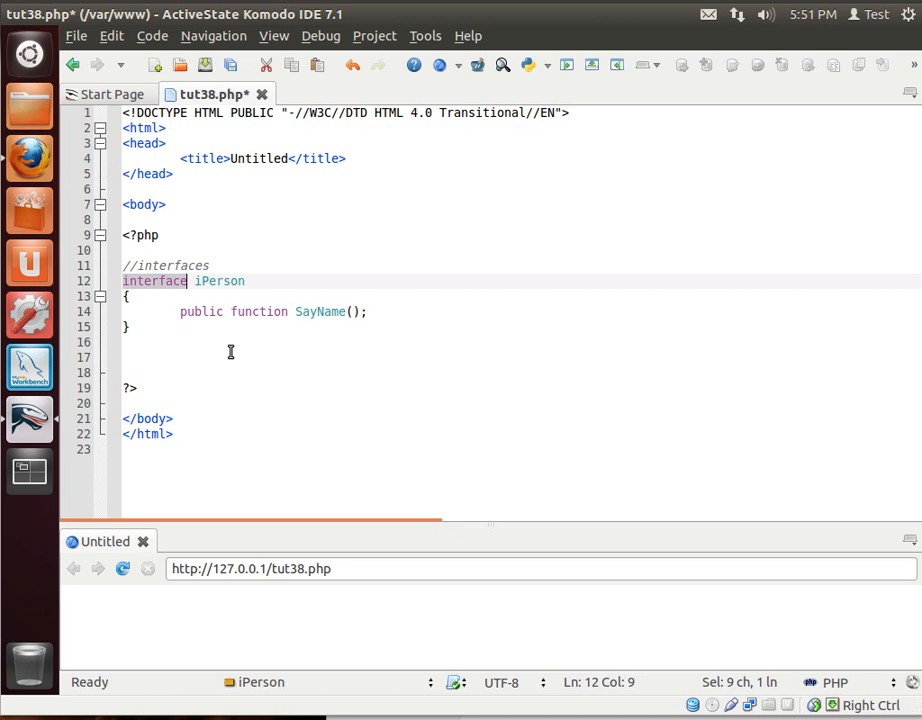
{"action": "mouse_move", "coordinate": [246, 350]}
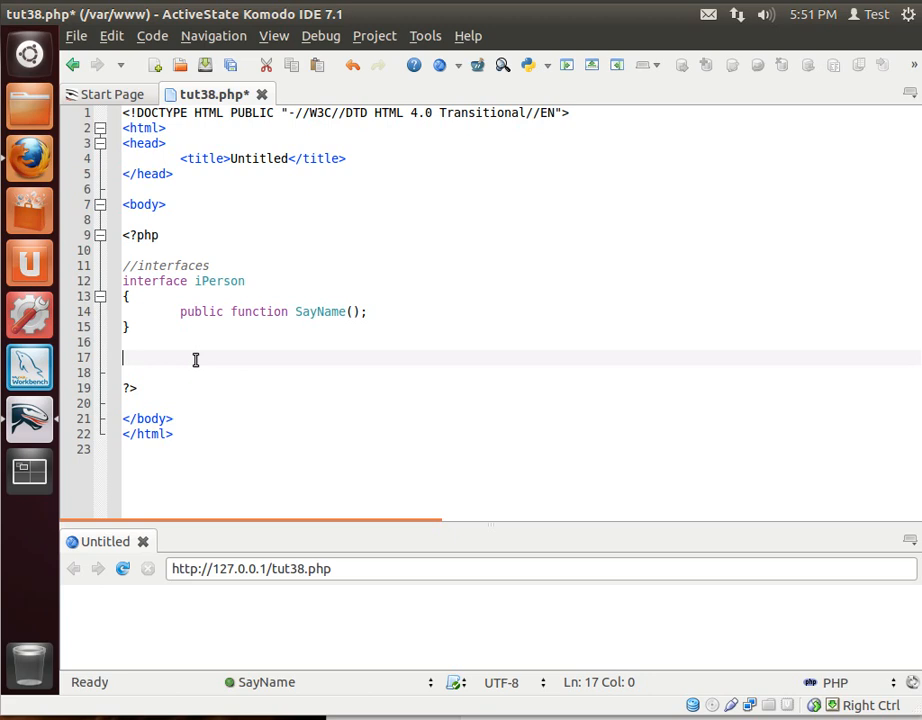
Declare 'interface iEmployee' containing 'public function SayID();'.
{"action": "type", "text": "inter"}
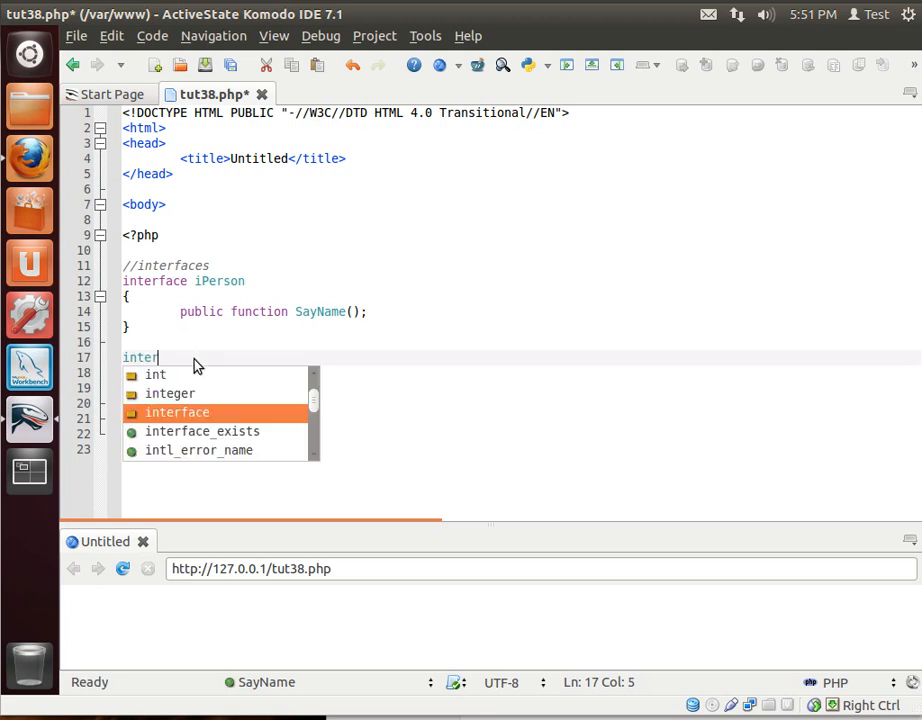
{"action": "key", "text": "Tab"}
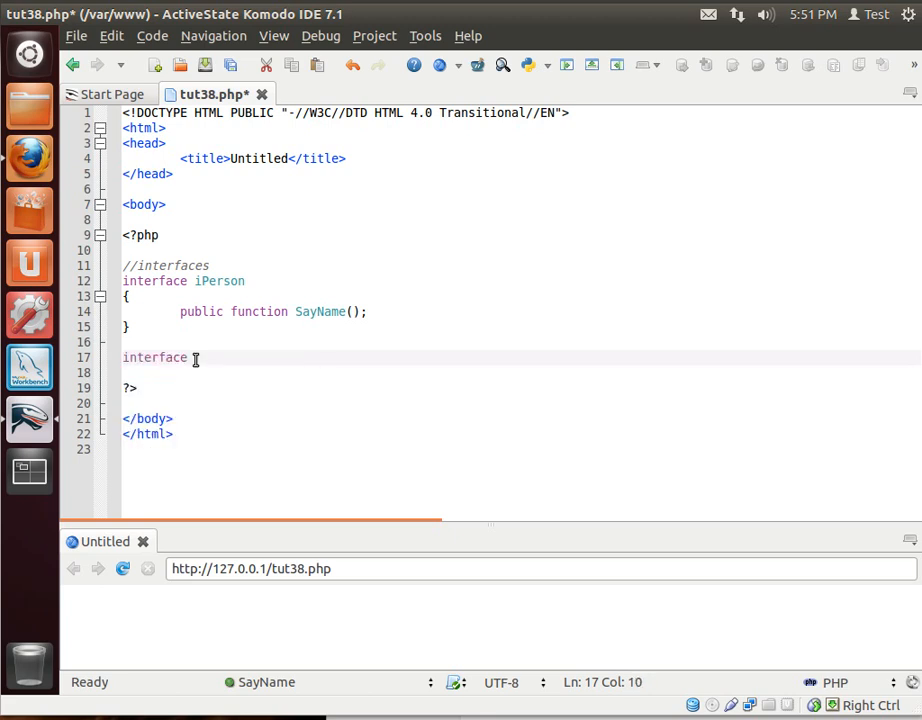
{"action": "type", "text": "iEmployee"}
{"action": "left_click", "coordinate": [520, 372]}
{"action": "type", "text": "{"}
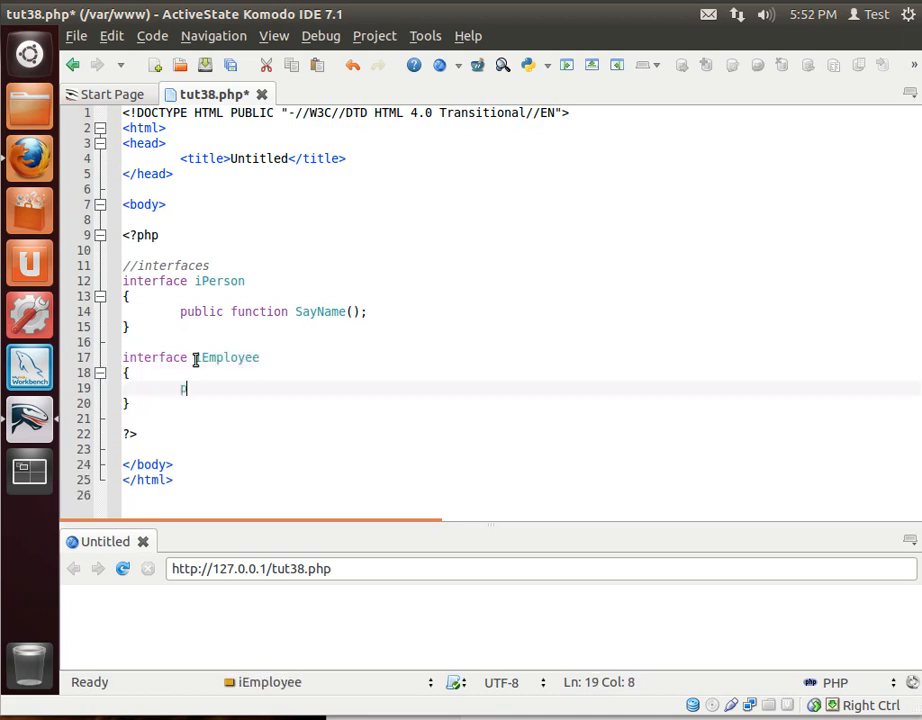
{"action": "type", "text": "public function"}
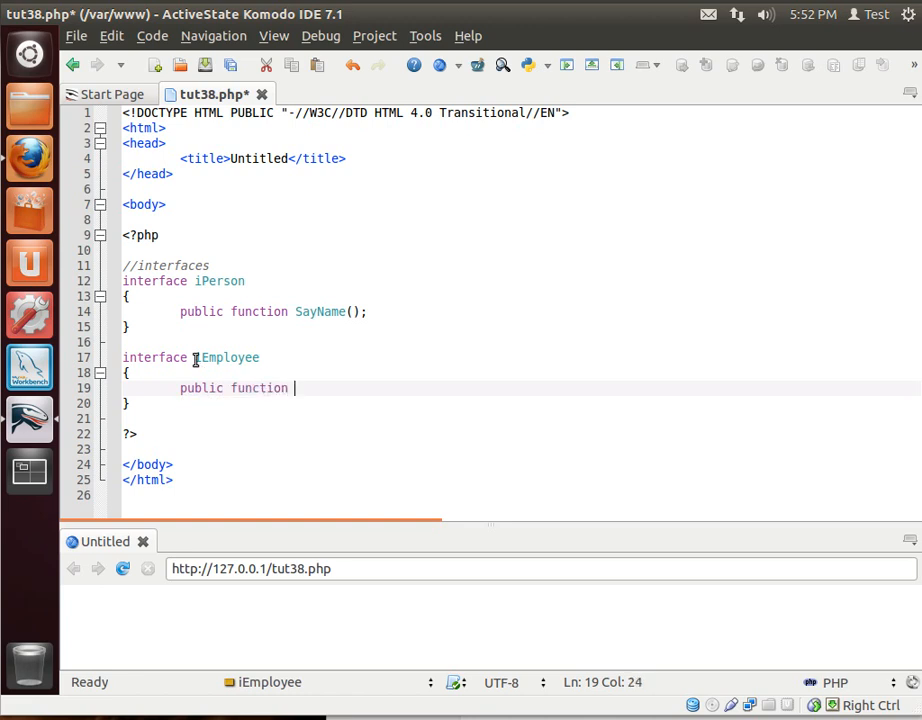
{"action": "type", "text": "SayI"}
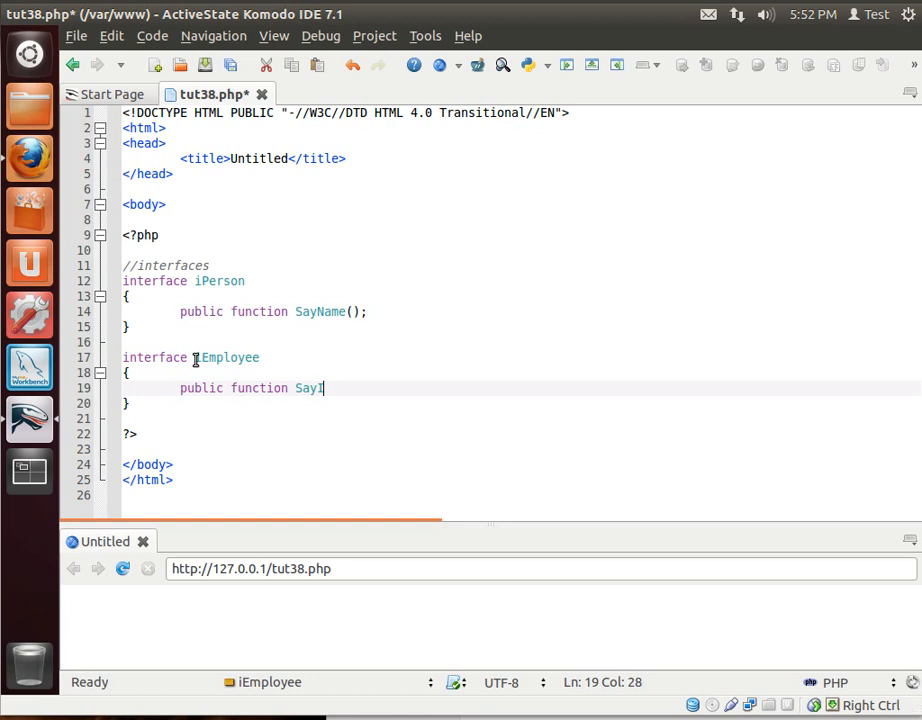
{"action": "type", "text": "D();"}
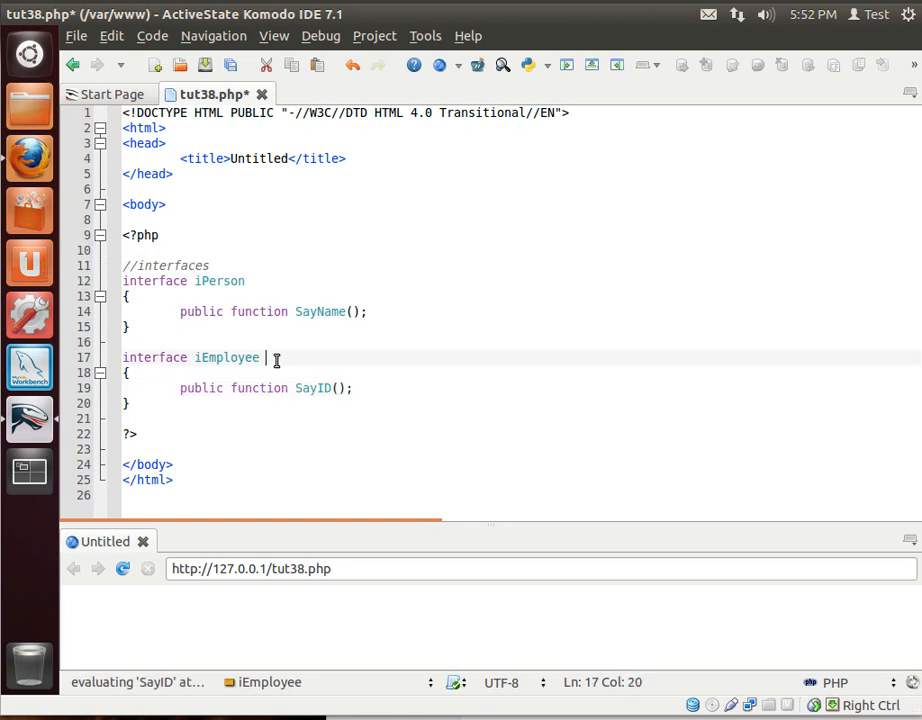
Make iEmployee extend iPerson by adding 'extends iPerson' to its declaration.
{"action": "type", "text": "extends"}
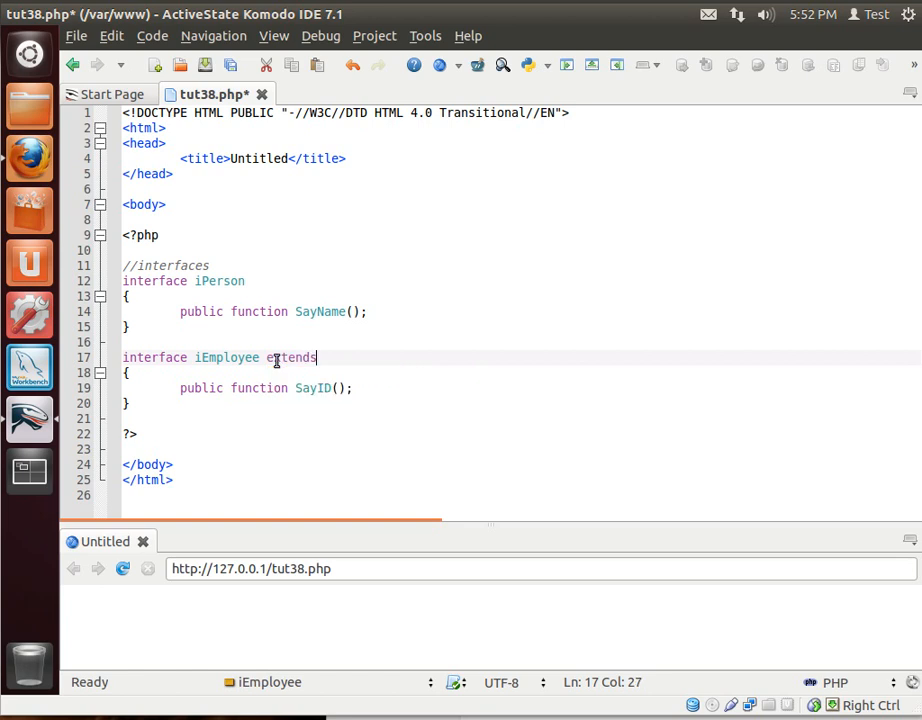
{"action": "type", "text": "iPer"}
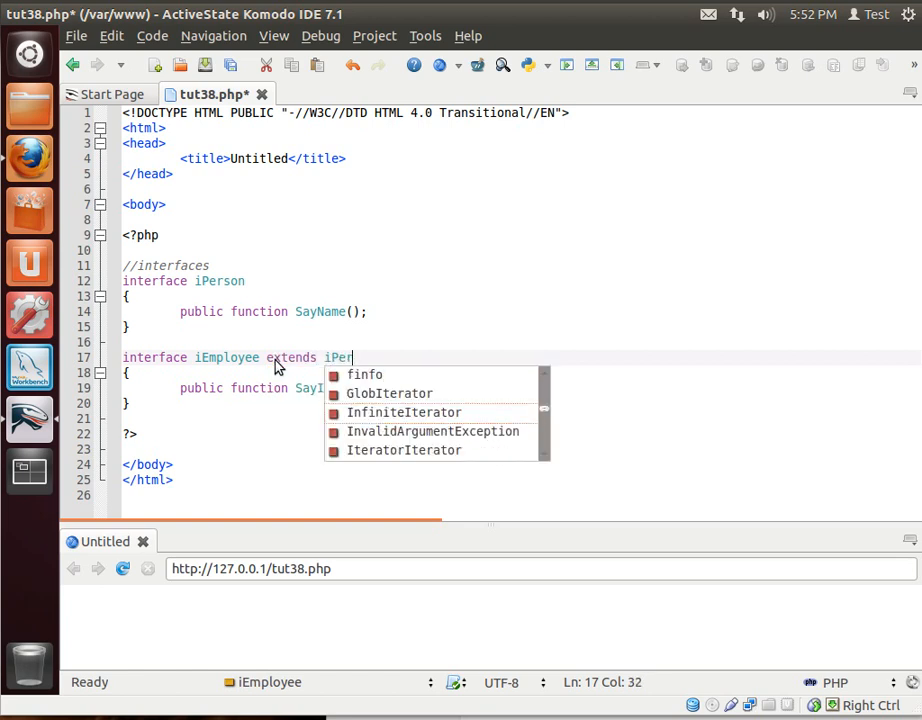
{"action": "type", "text": "s"}
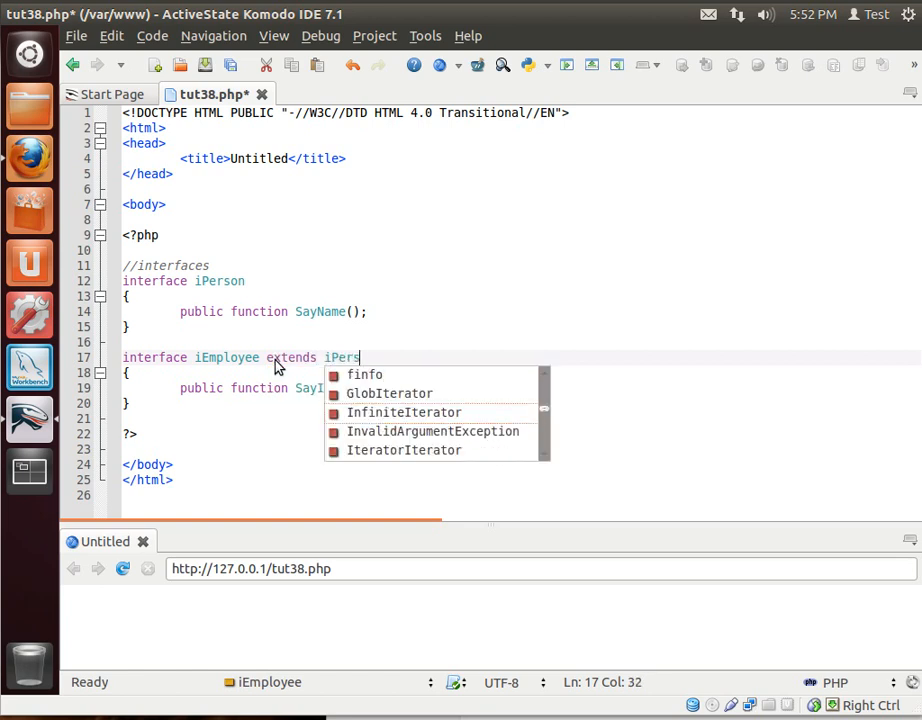
{"action": "type", "text": "on"}
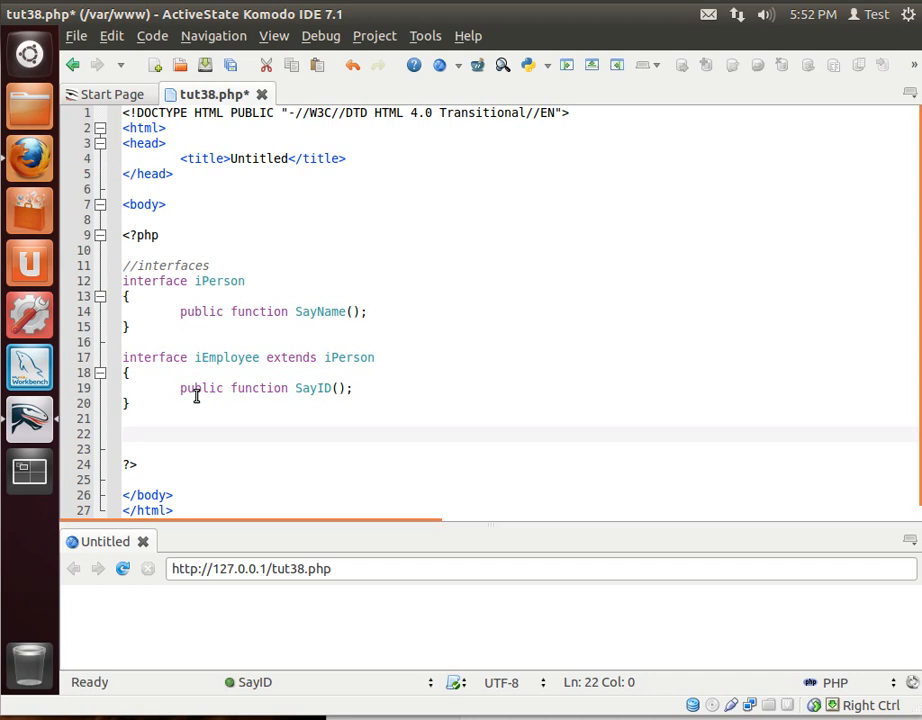
Write 'class Manager implements iEmployee' with an empty body below the interfaces.
{"action": "type", "text": "c"}
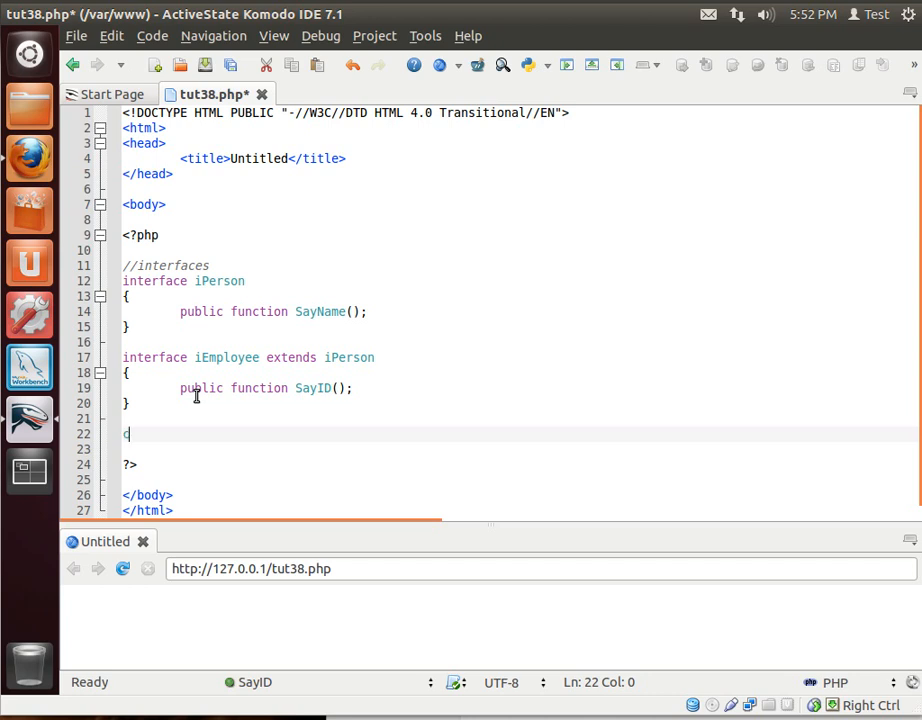
{"action": "type", "text": "class Manager"}
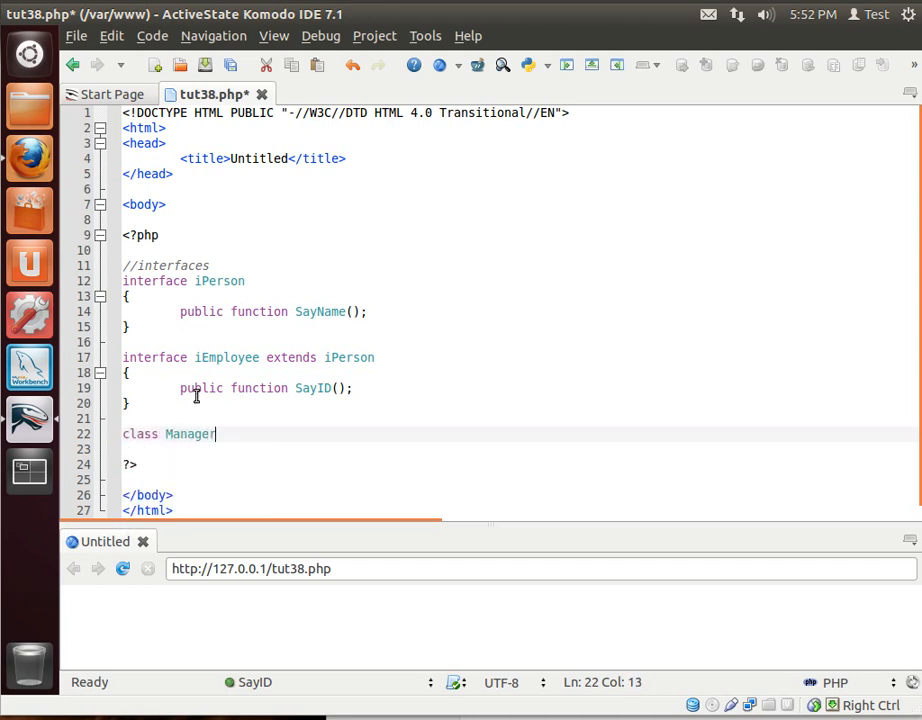
{"action": "type", "text": "\" \""}
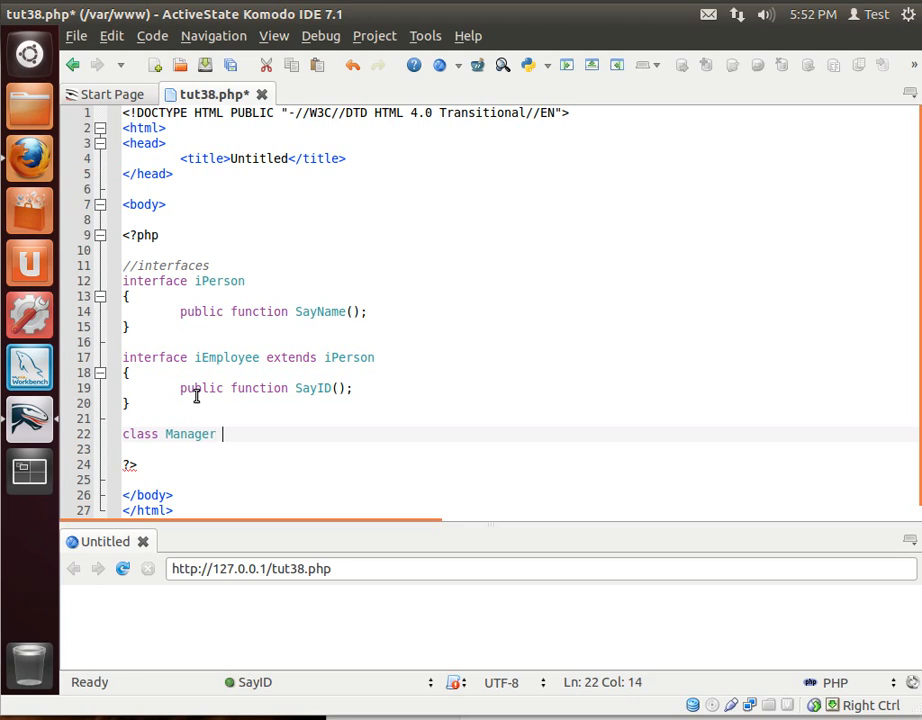
{"action": "type", "text": "implements"}
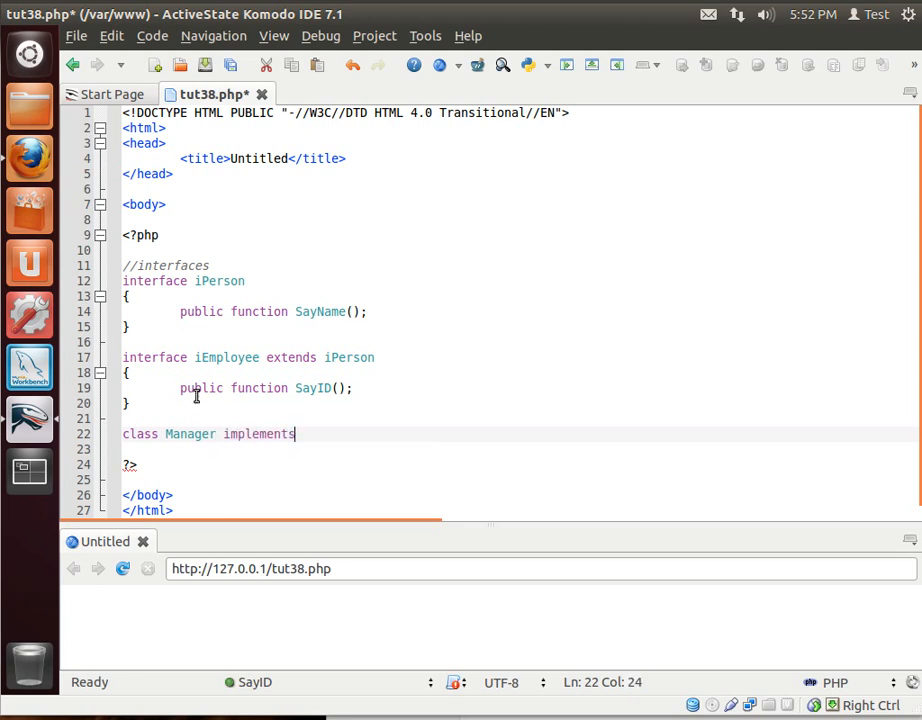
{"action": "type", "text": "iEmployee"}
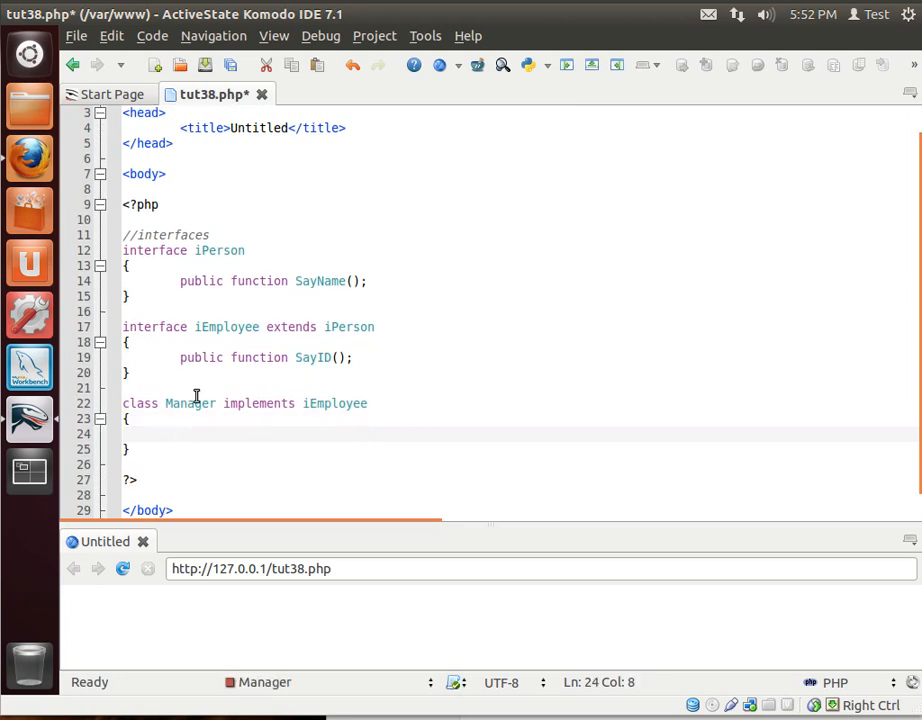
{"action": "double_click", "coordinate": [258, 404]}
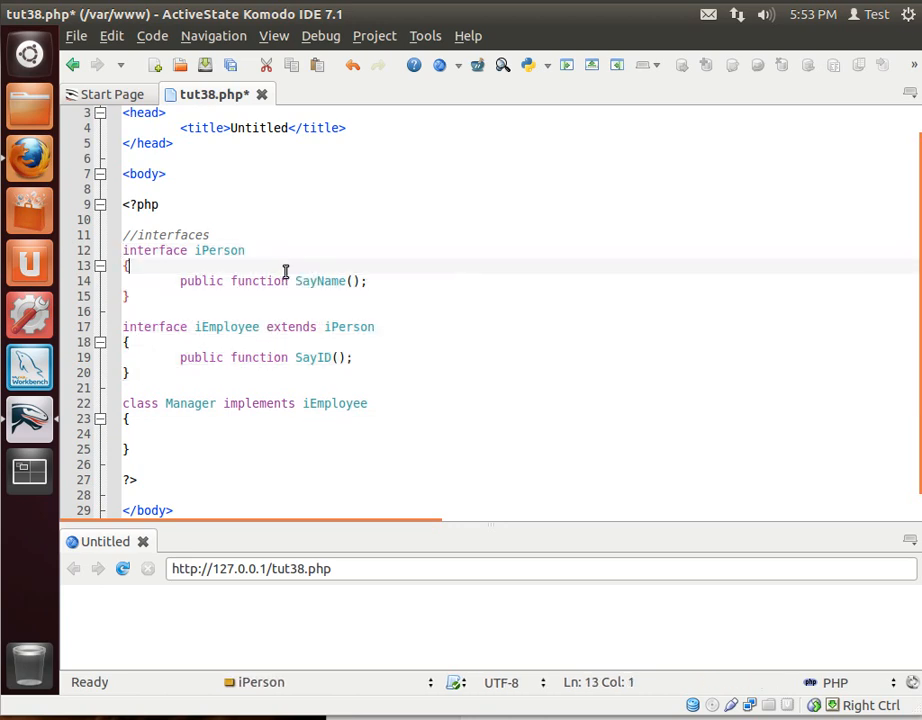
{"action": "left_click", "coordinate": [220, 250]}
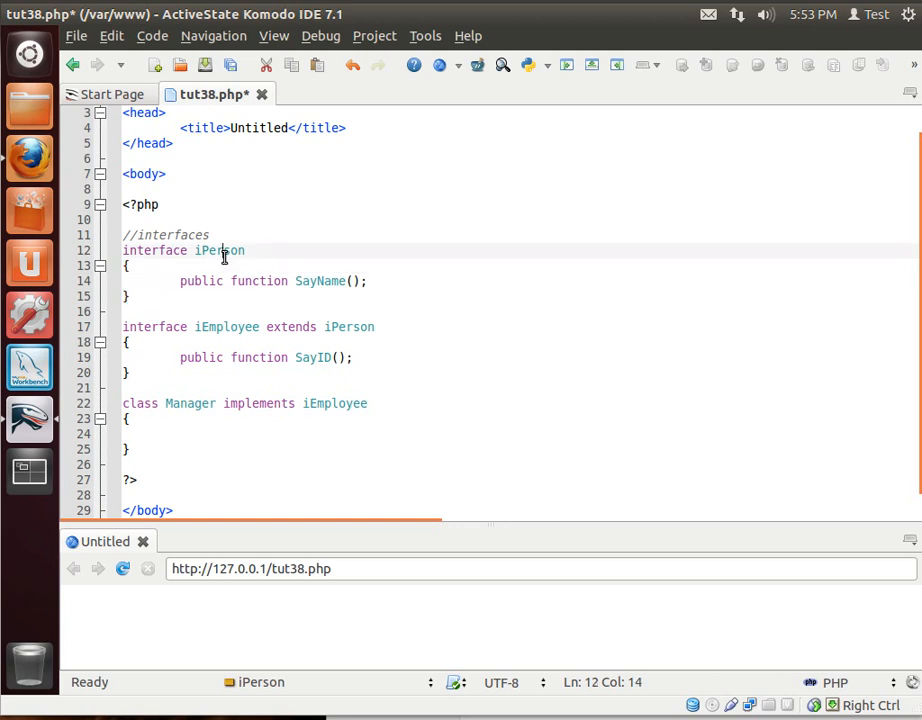
{"action": "double_click", "coordinate": [220, 250]}
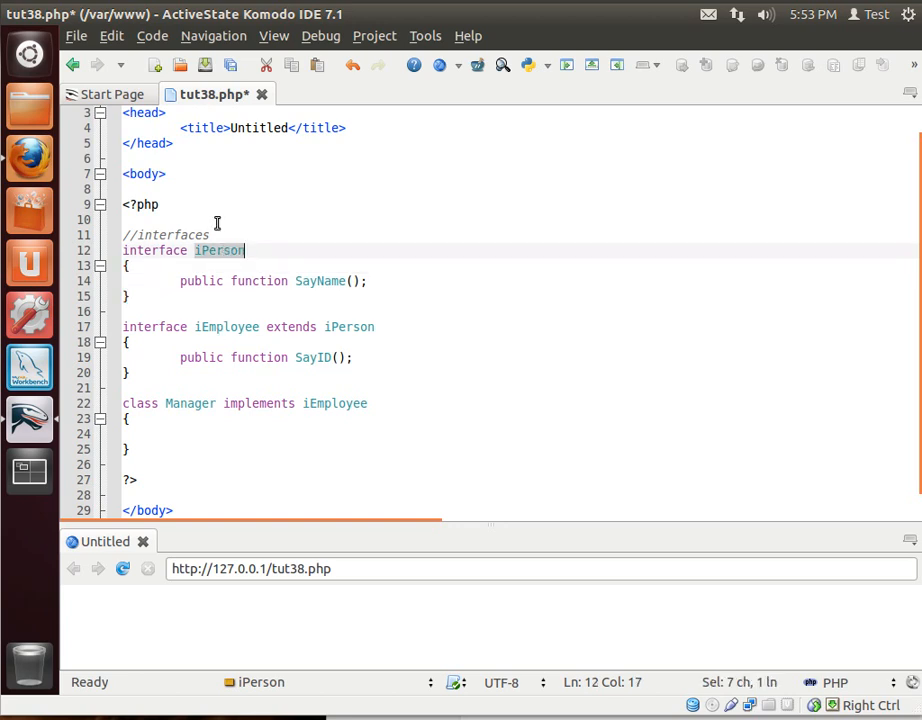
{"action": "double_click", "coordinate": [226, 328]}
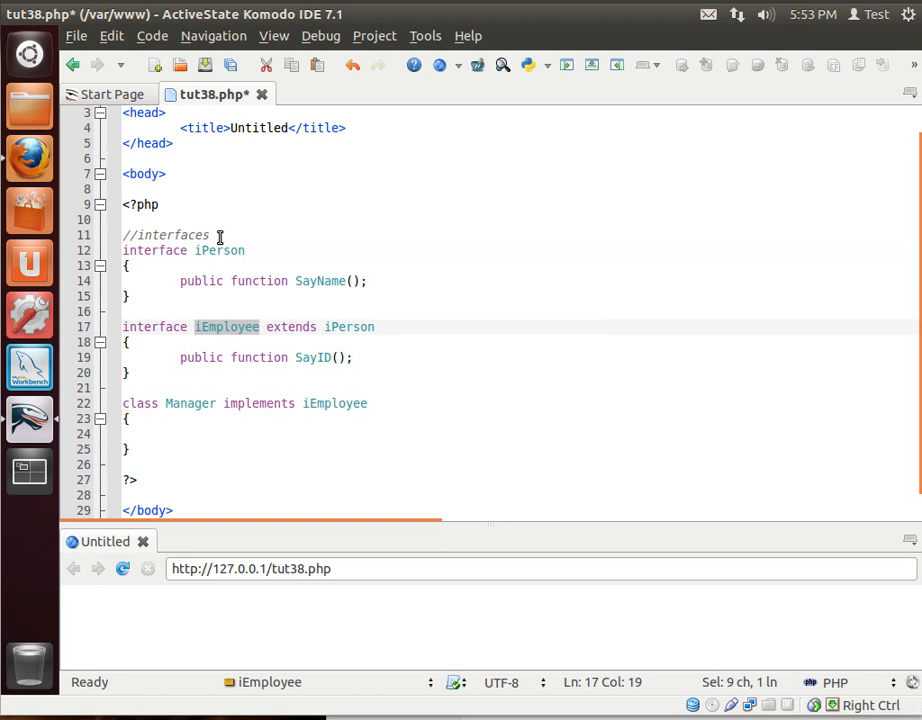
{"action": "double_click", "coordinate": [220, 250]}
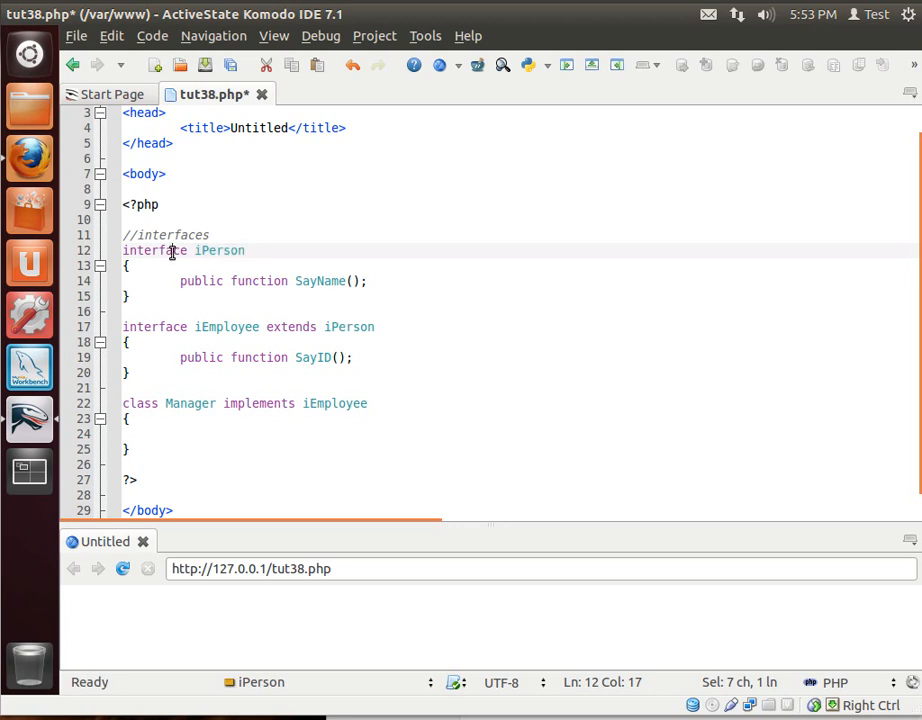
{"action": "double_click", "coordinate": [154, 250]}
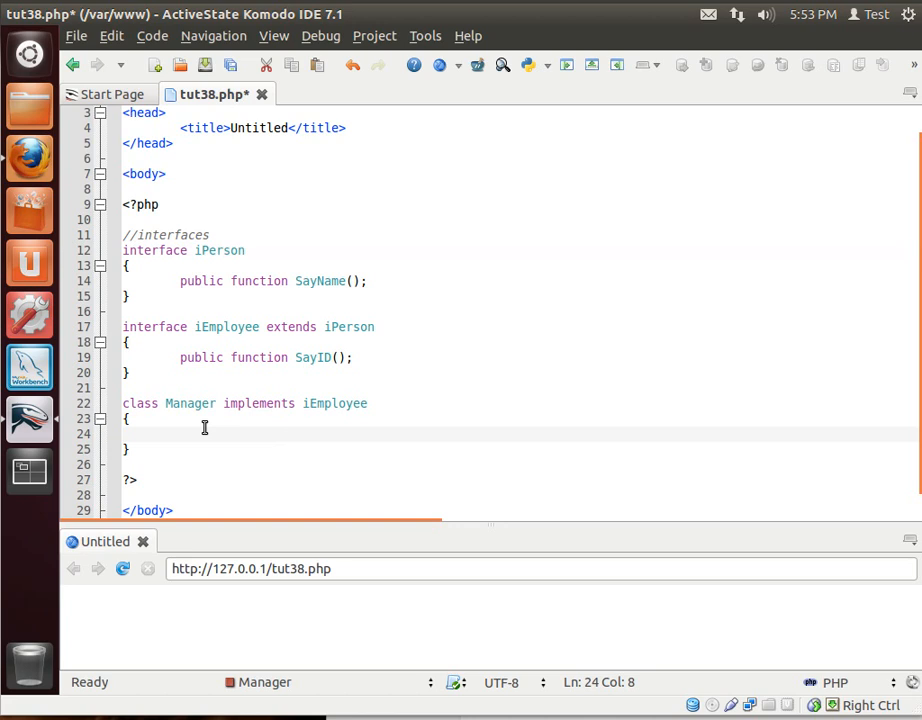
{"action": "mouse_move", "coordinate": [248, 428]}
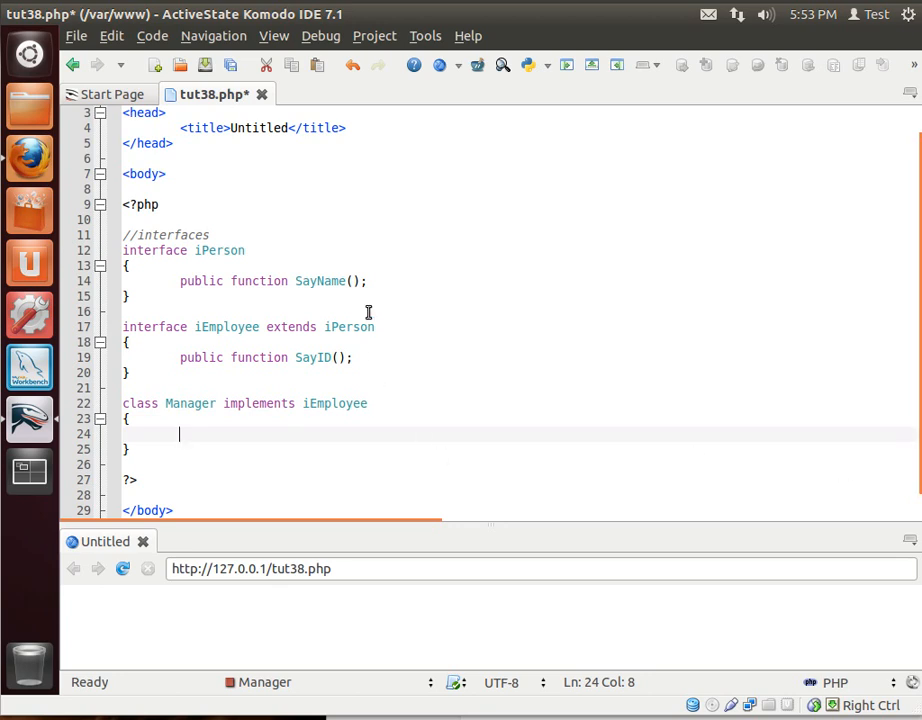
Add an empty 'public function SayName()' inside the Manager class.
{"action": "triple_click", "coordinate": [270, 280]}
{"action": "type", "text": "public function SayName("}
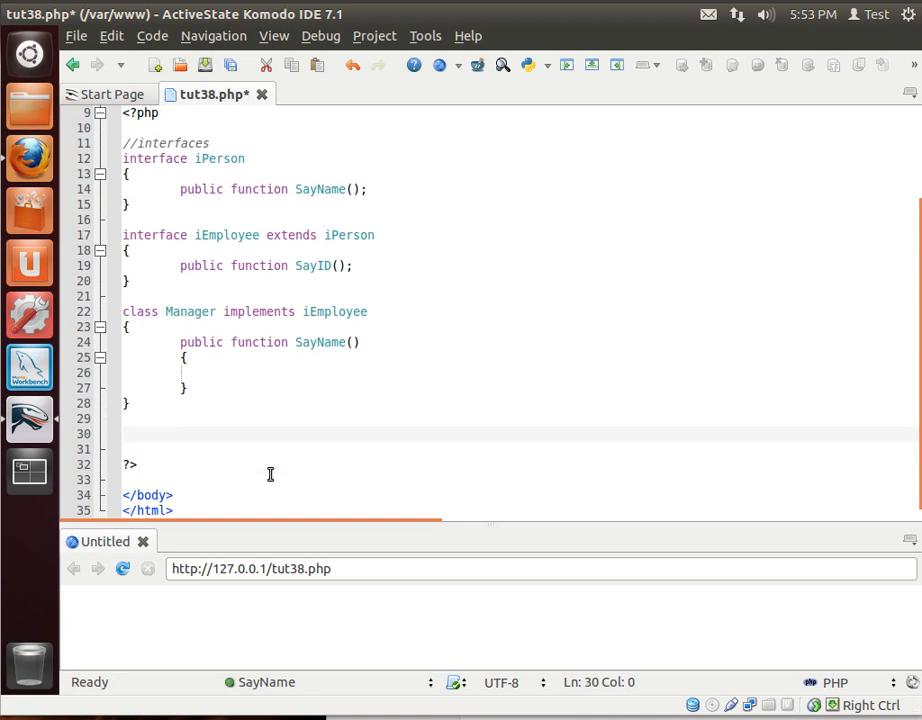
Write '$emp = new Manager();' and start a method call with '$emp->'.
{"action": "type", "text": "$e"}
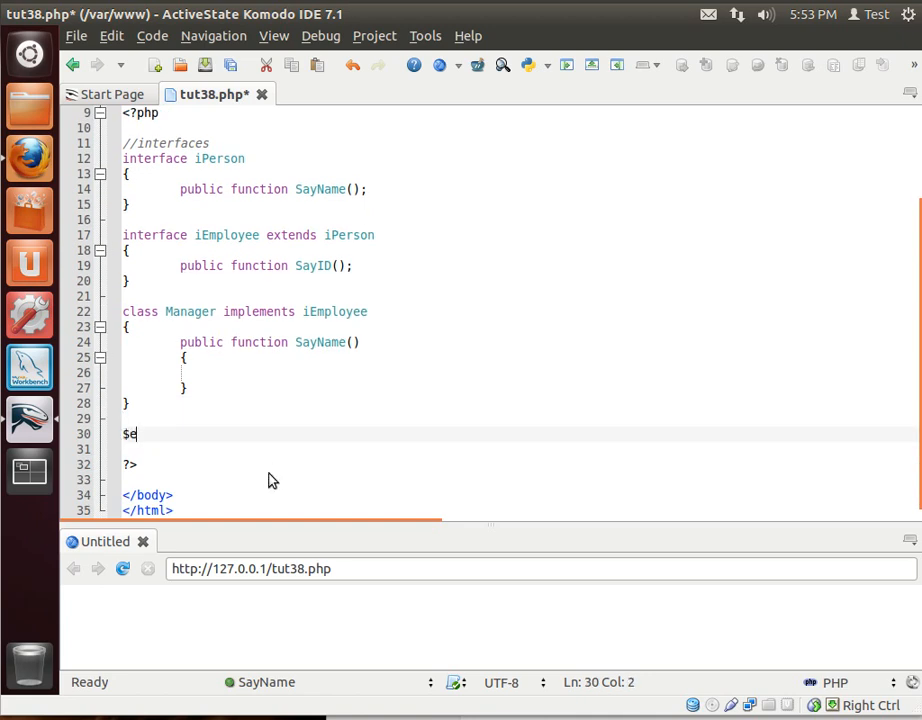
{"action": "type", "text": "mp = new"}
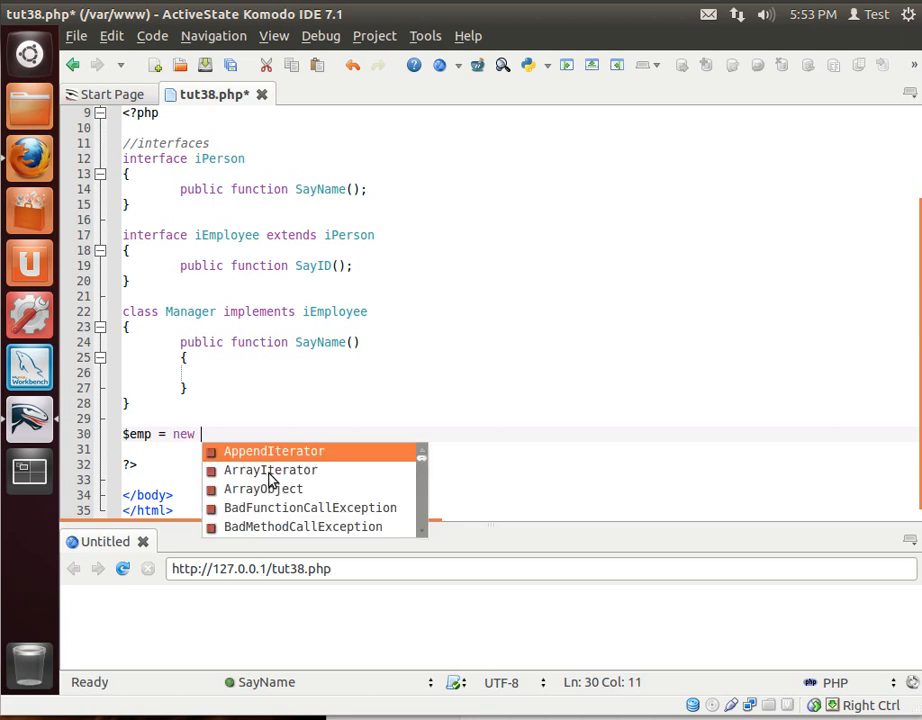
{"action": "type", "text": "manager();"}
{"action": "left_click", "coordinate": [518, 448]}
{"action": "type", "text": "$emp"}
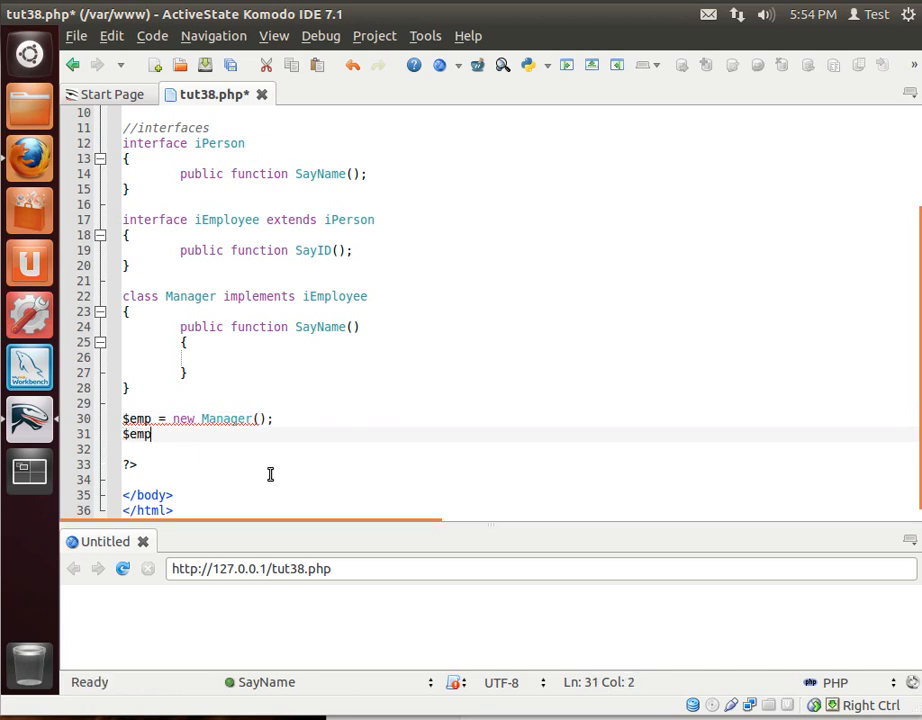
{"action": "type", "text": "->"}
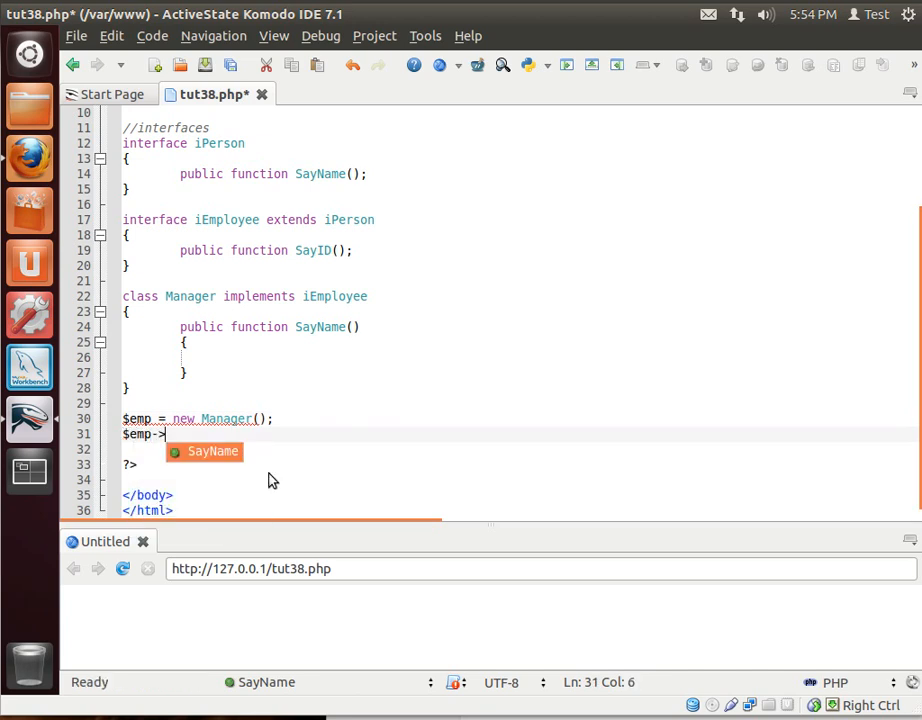
{"action": "mouse_move", "coordinate": [228, 448]}
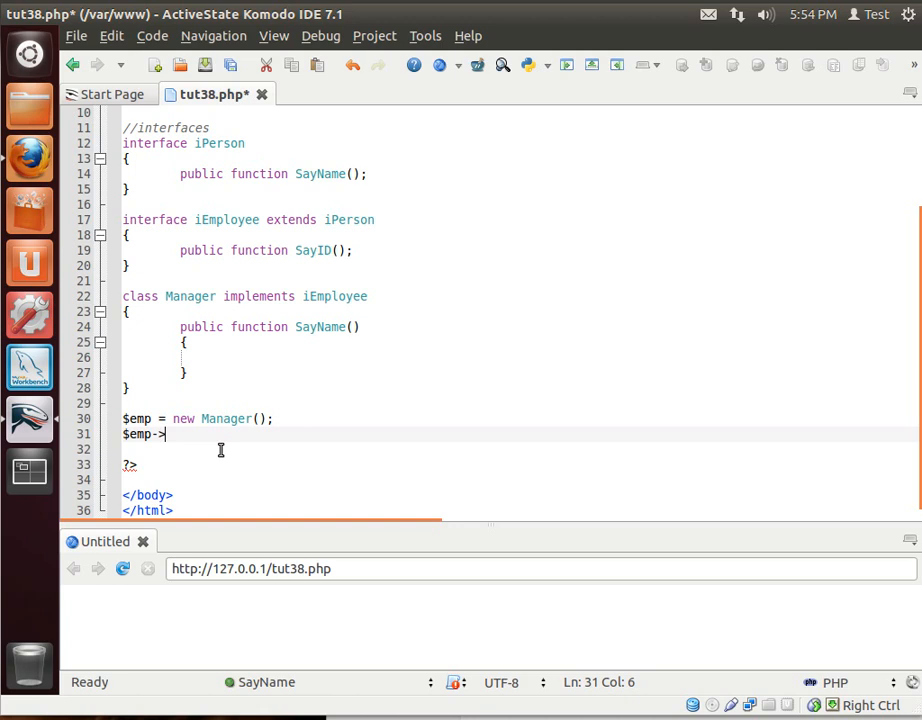
Call $emp->SayName() and make SayName echo "My name is Bryan<br>".
{"action": "type", "text": "SayName();"}
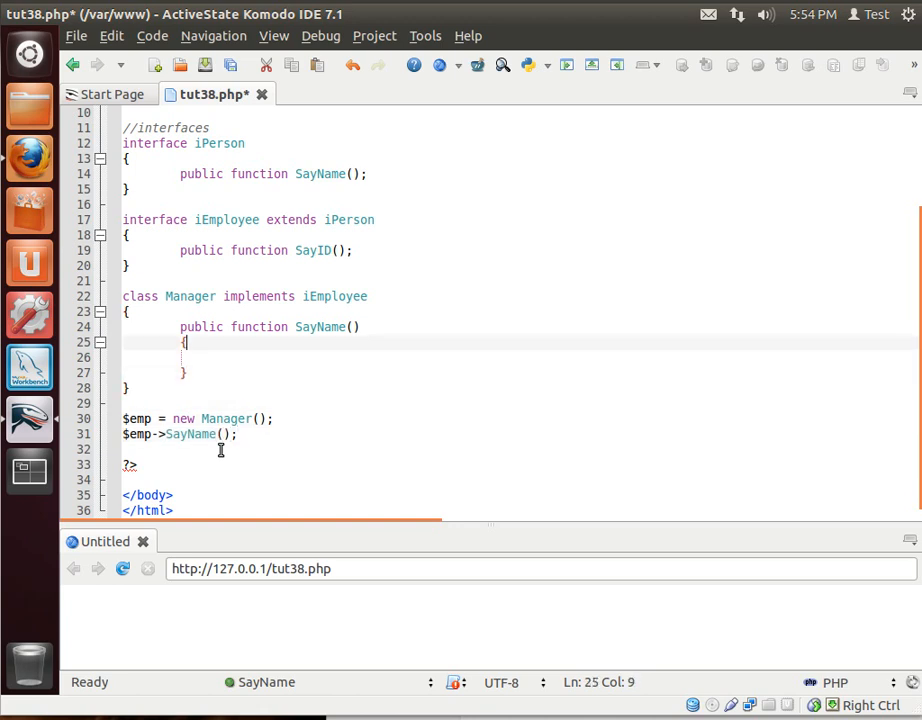
{"action": "type", "text": "eco"}
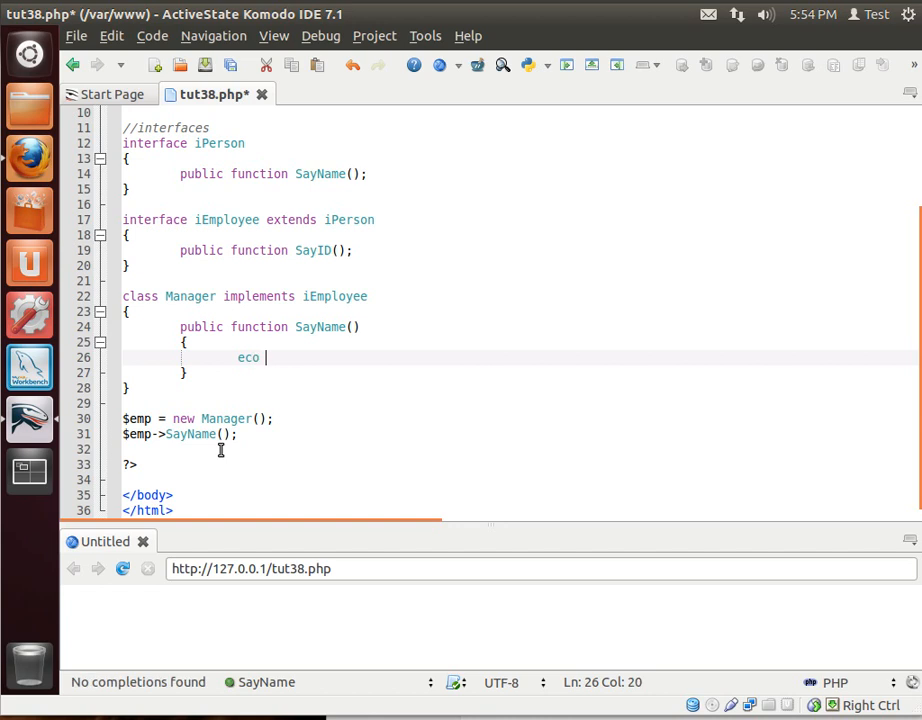
{"action": "type", "text": "h"}
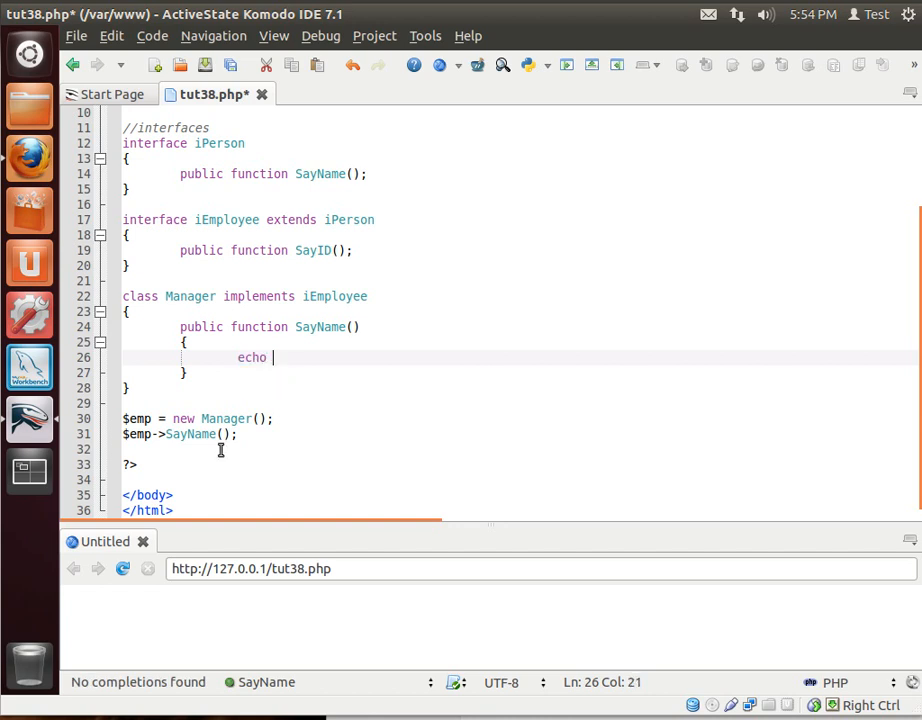
{"action": "type", "text": "\"\";"}
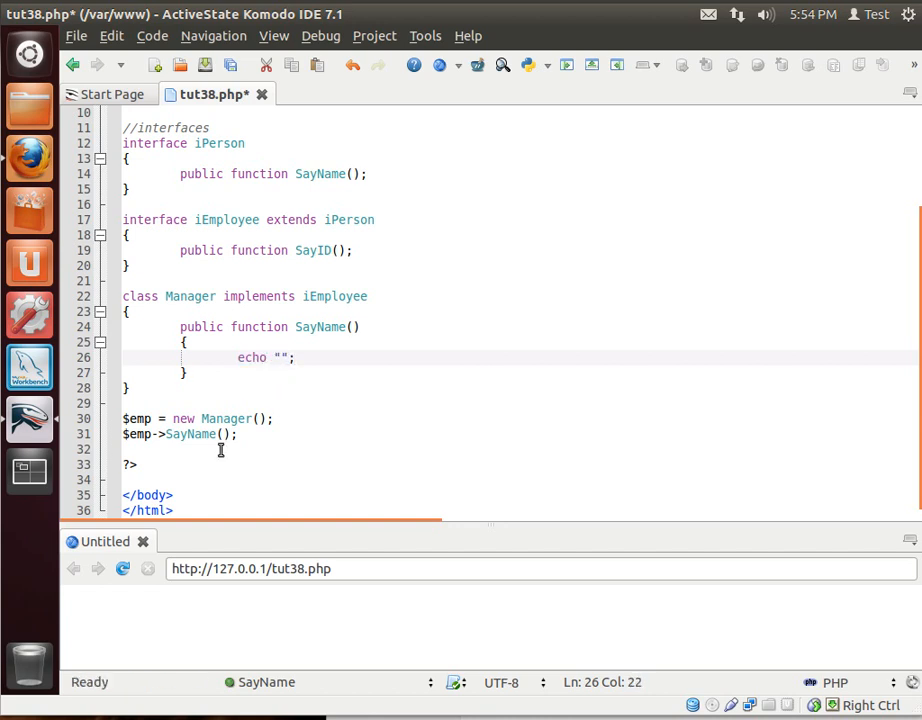
{"action": "type", "text": "My name is"}
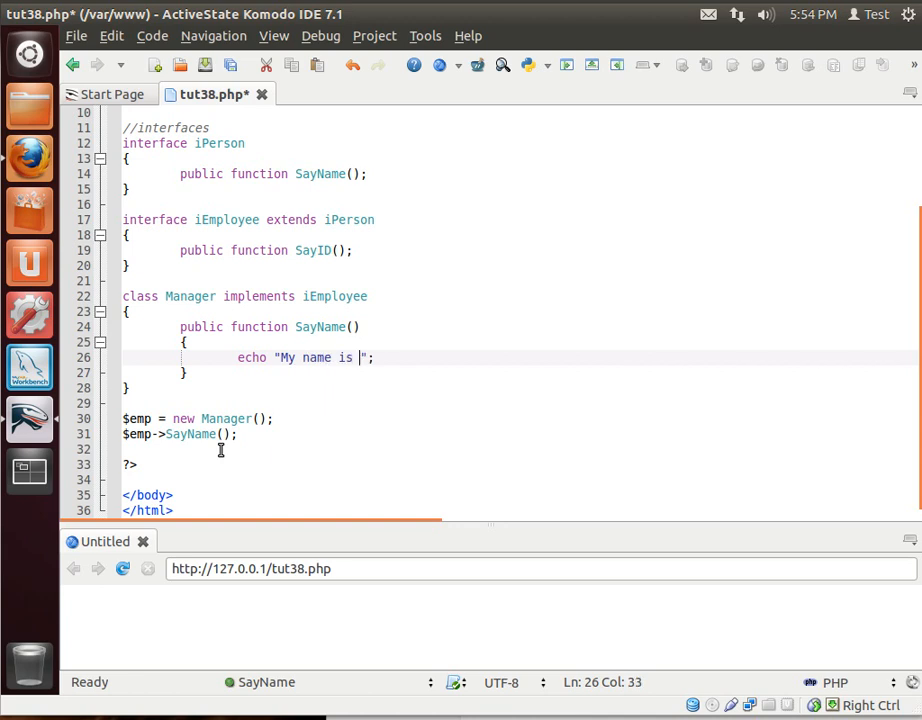
{"action": "type", "text": "Bryan"}
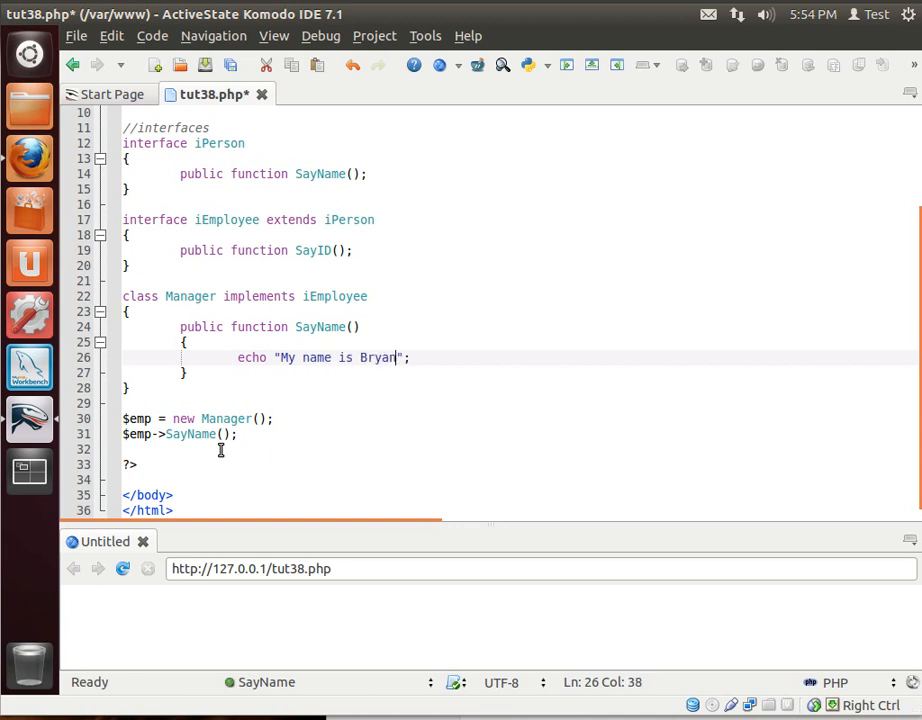
{"action": "type", "text": "<br>"}
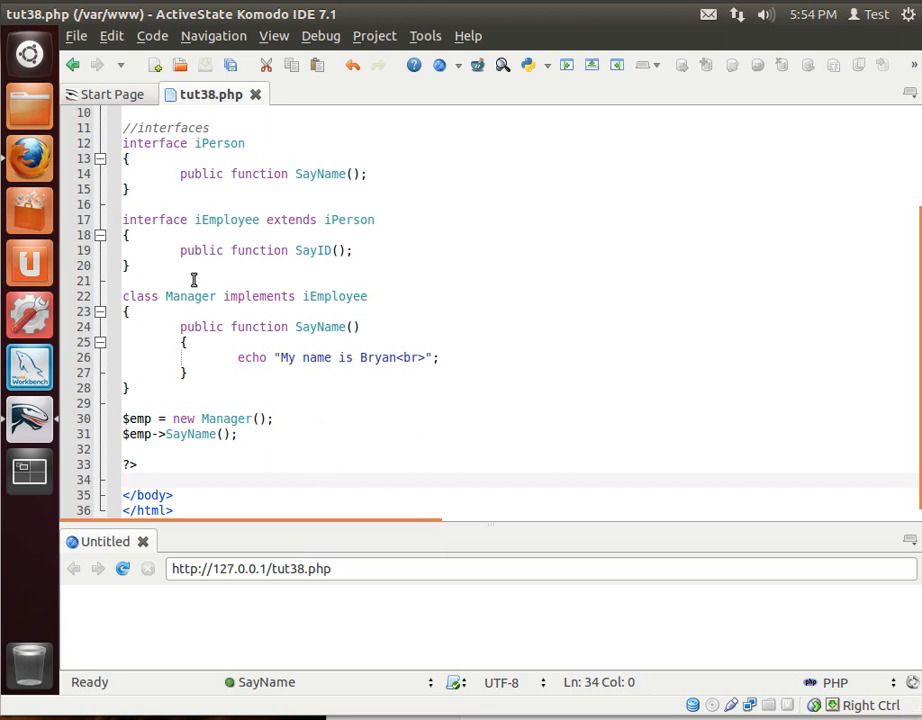
{"action": "mouse_move", "coordinate": [260, 250]}
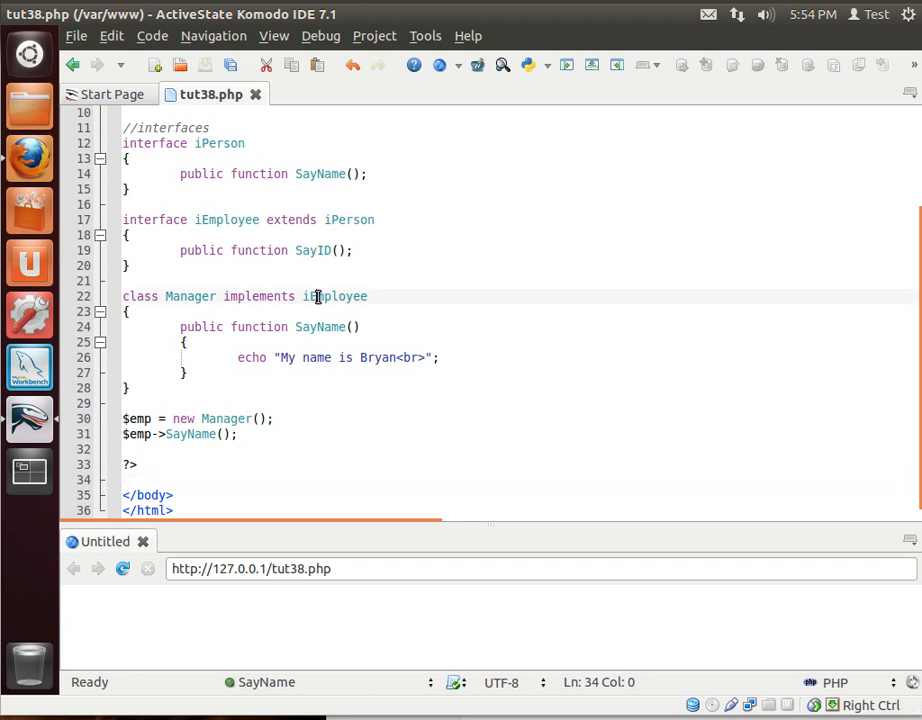
Point out the iEmployee interface on Manager and delete the draft SayID method block.
{"action": "double_click", "coordinate": [334, 296]}
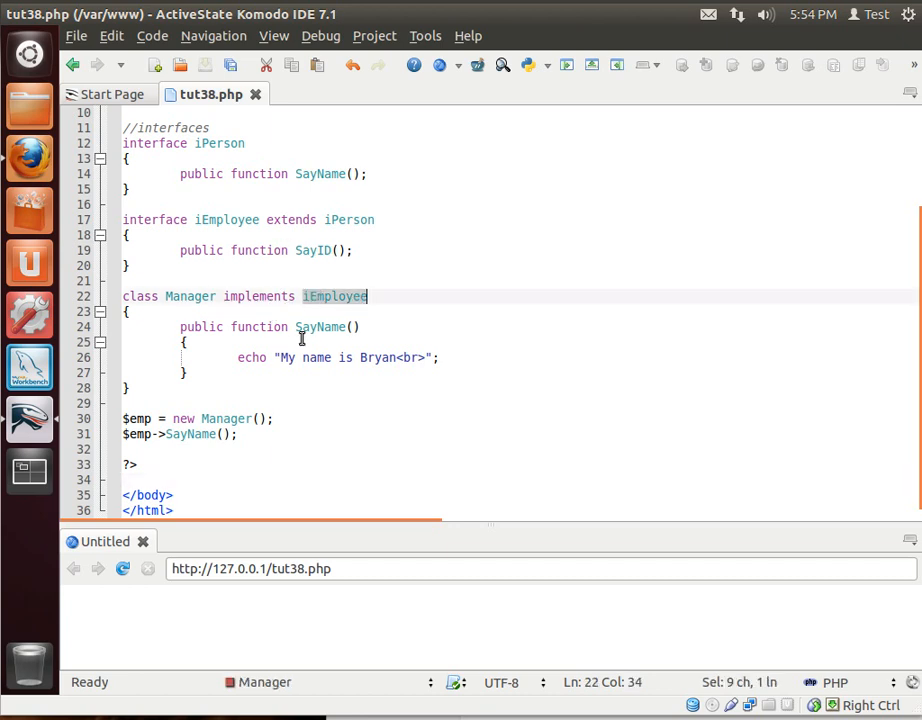
{"action": "double_click", "coordinate": [320, 326]}
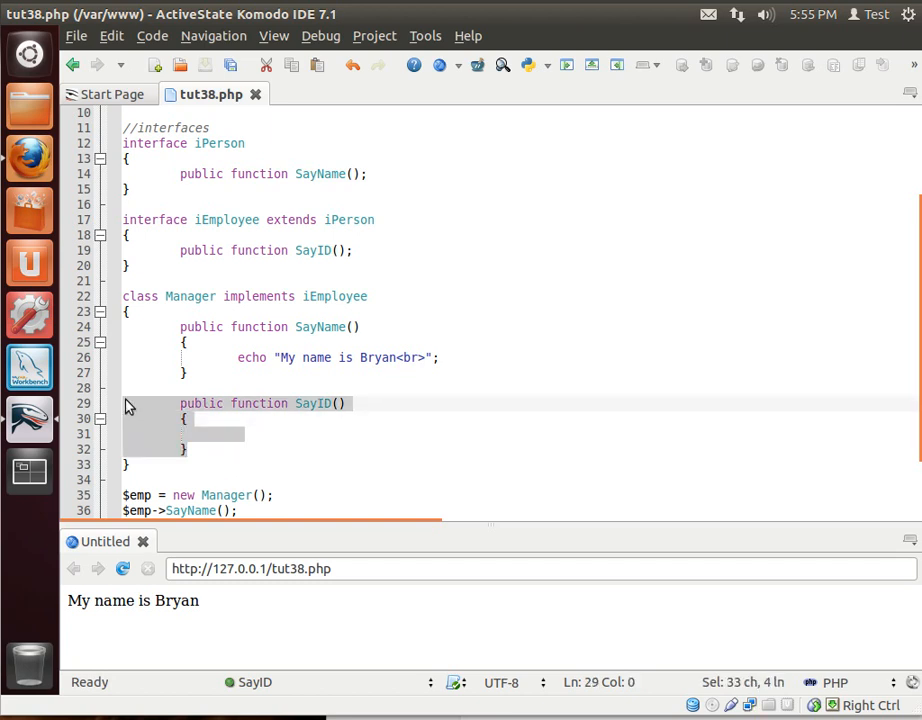
{"action": "key", "text": "Delete"}
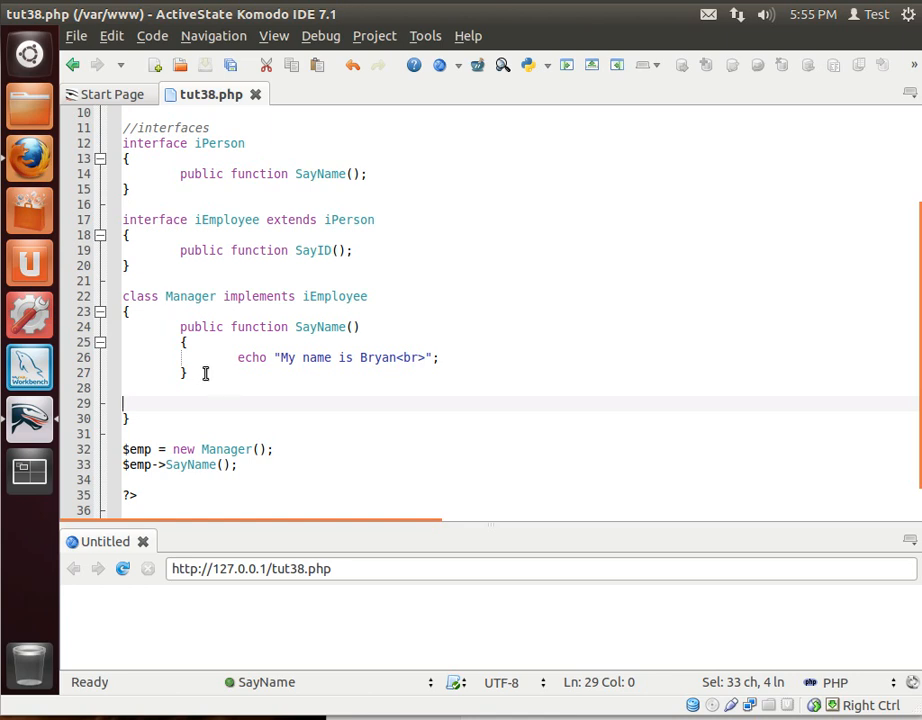
Add an empty 'public function SayID()' to Manager, highlighting iEmployee, implements and iPerson.
{"action": "type", "text": "public function SayID()"}
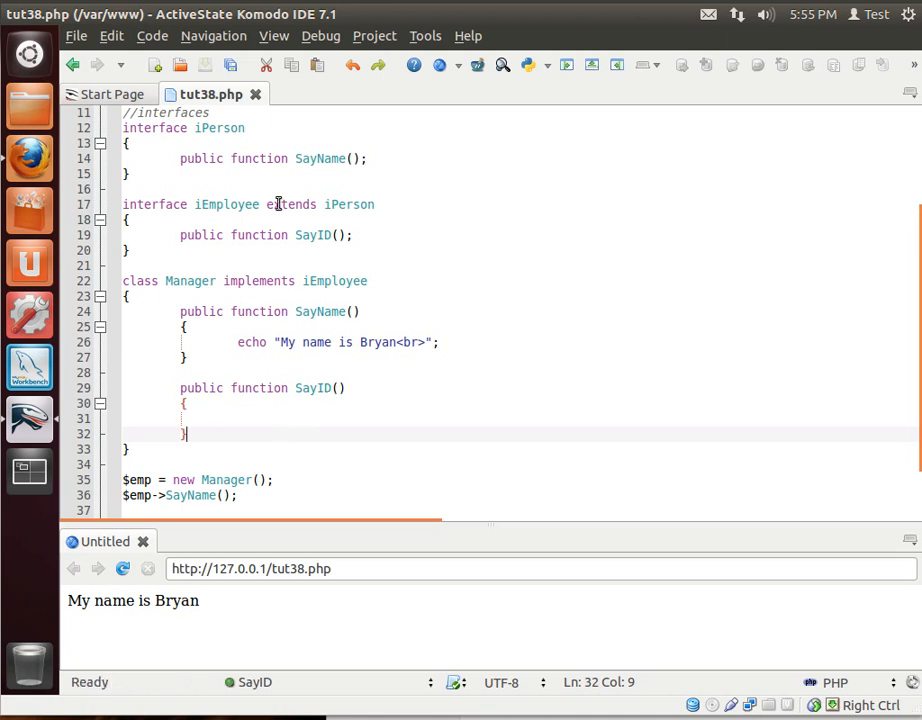
{"action": "double_click", "coordinate": [226, 204]}
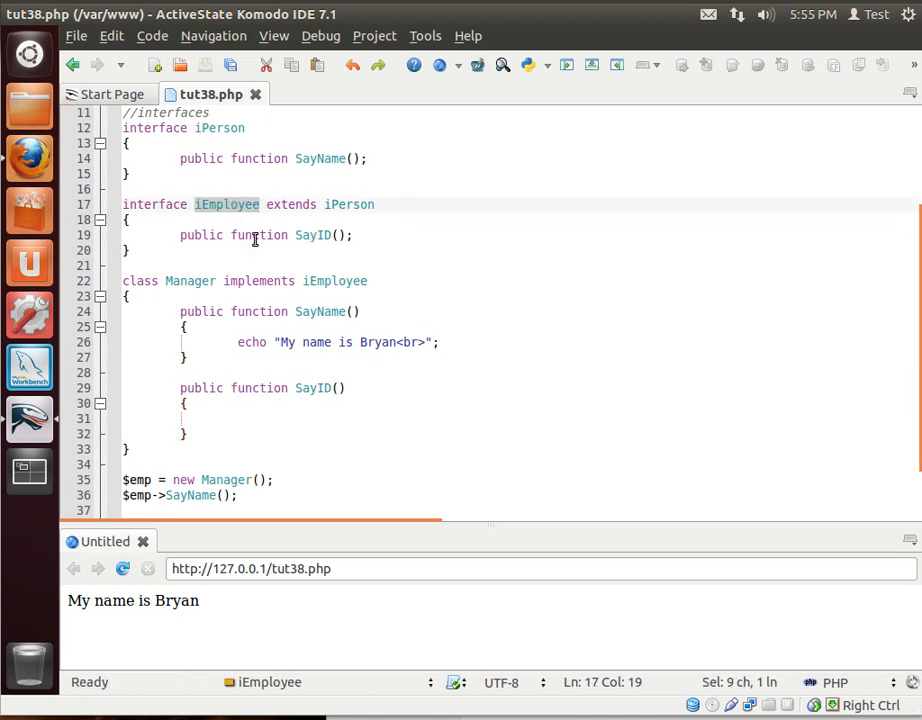
{"action": "double_click", "coordinate": [188, 280]}
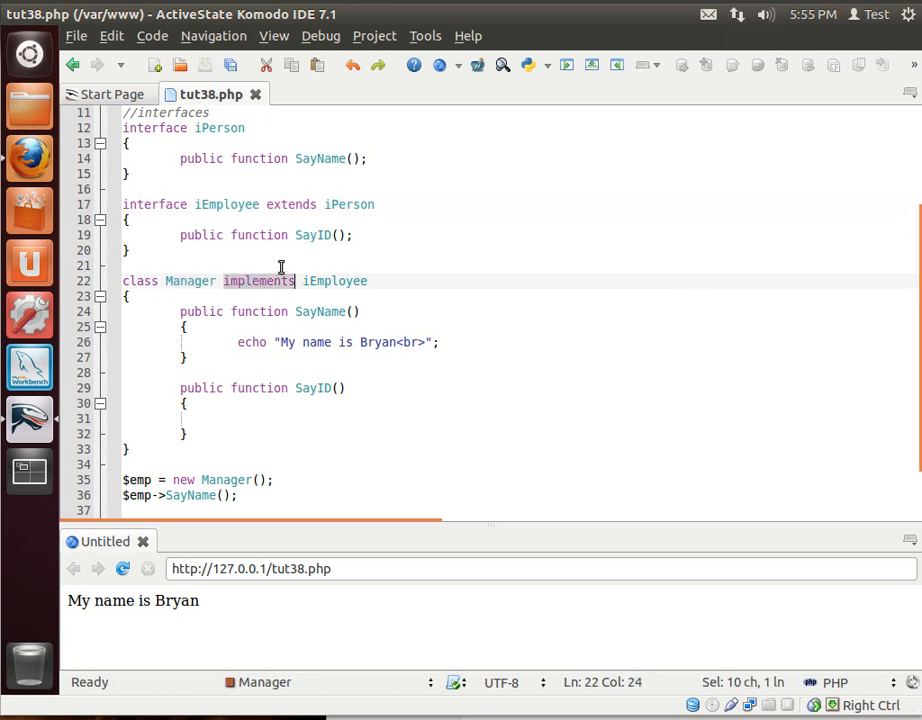
{"action": "double_click", "coordinate": [334, 280]}
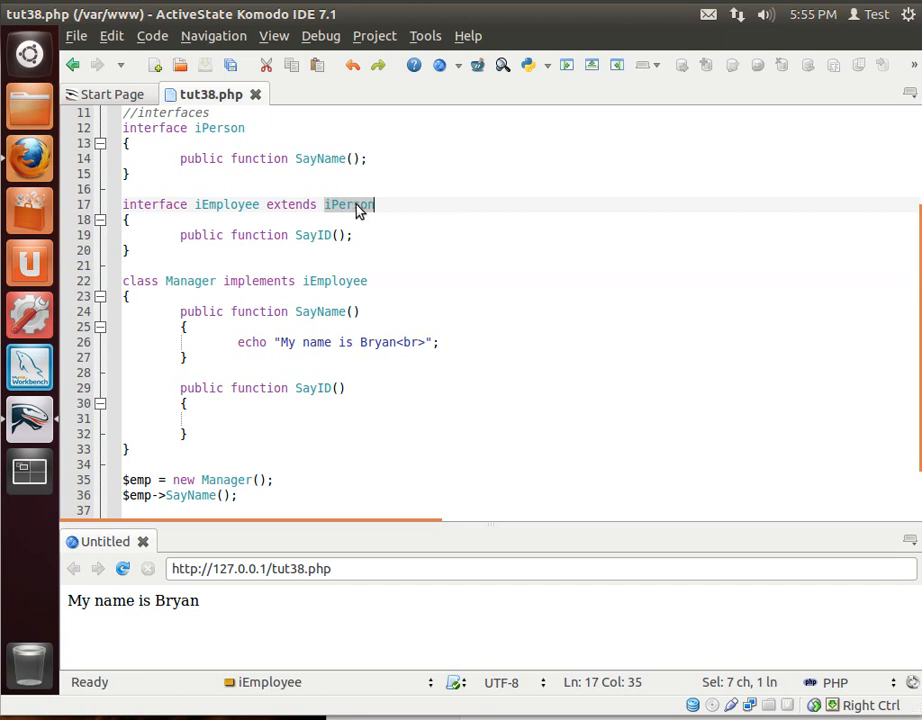
{"action": "mouse_move", "coordinate": [176, 162]}
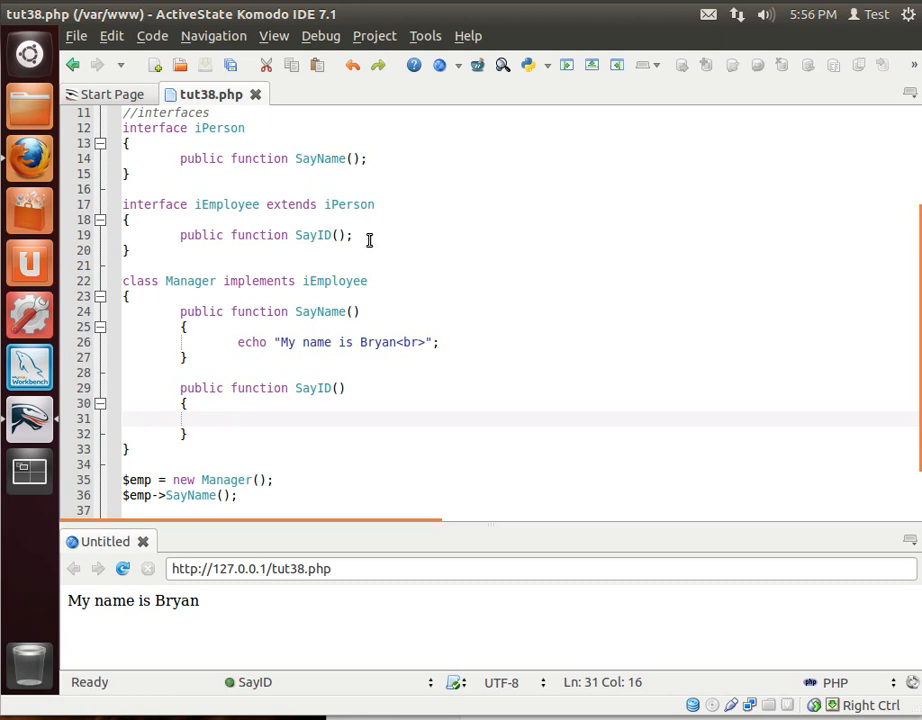
{"action": "mouse_move", "coordinate": [354, 342]}
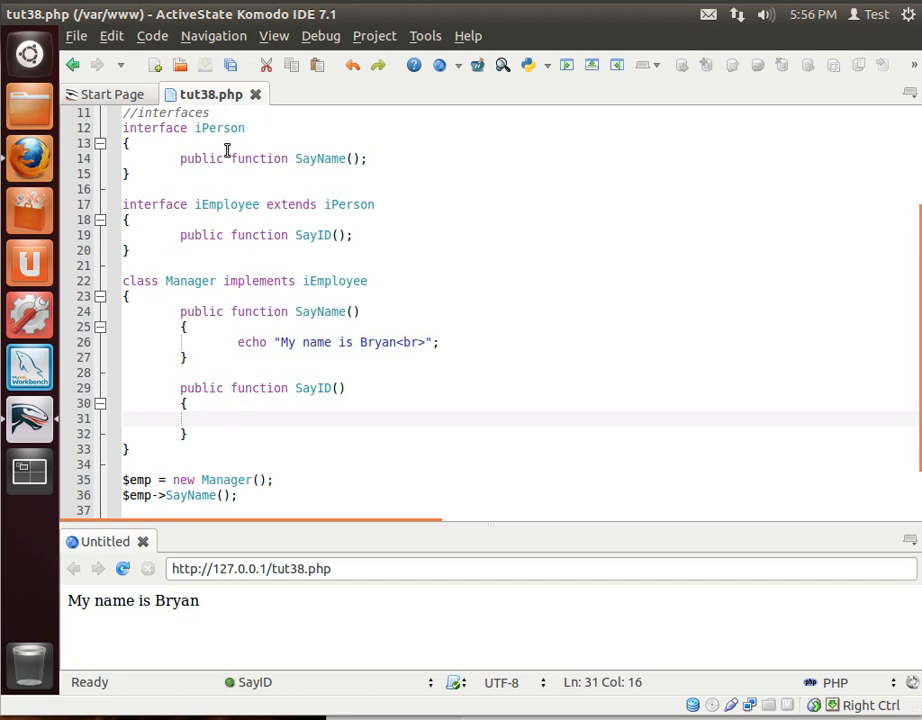
{"action": "mouse_move", "coordinate": [290, 388]}
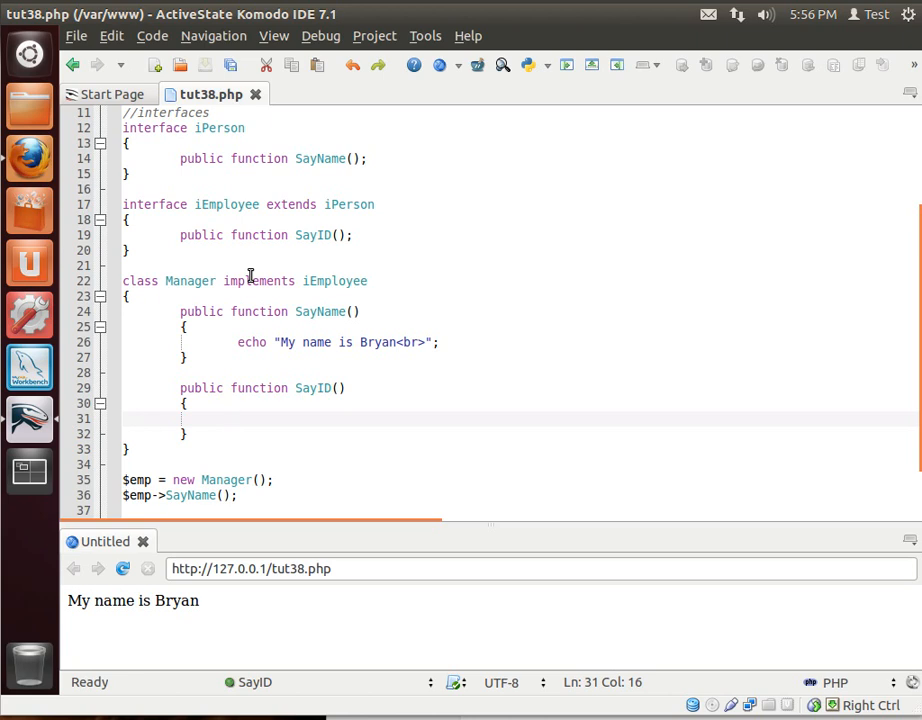
{"action": "left_click", "coordinate": [236, 418]}
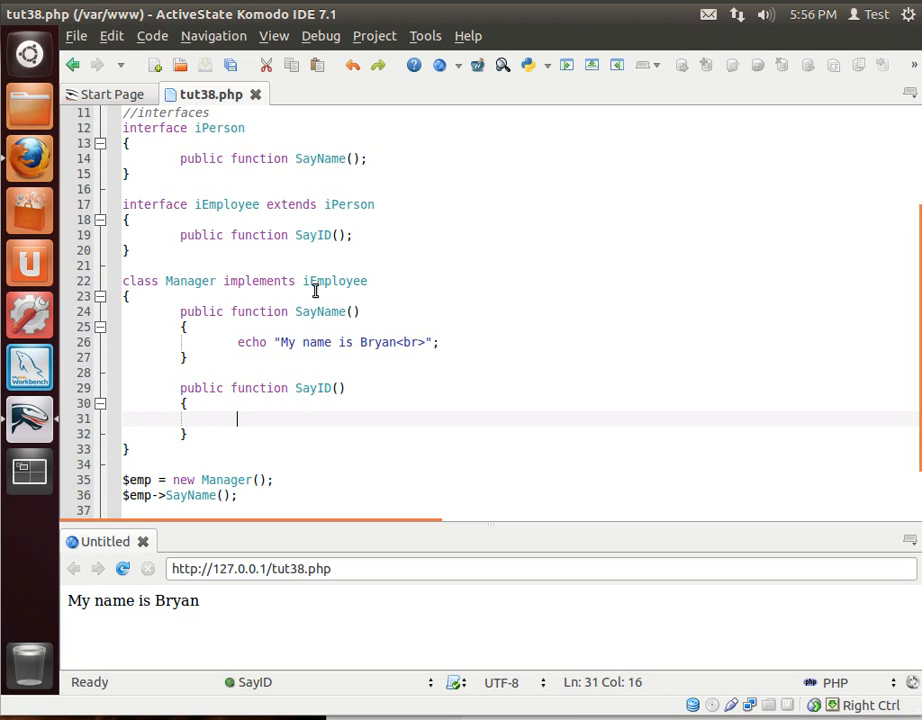
{"action": "mouse_move", "coordinate": [272, 204]}
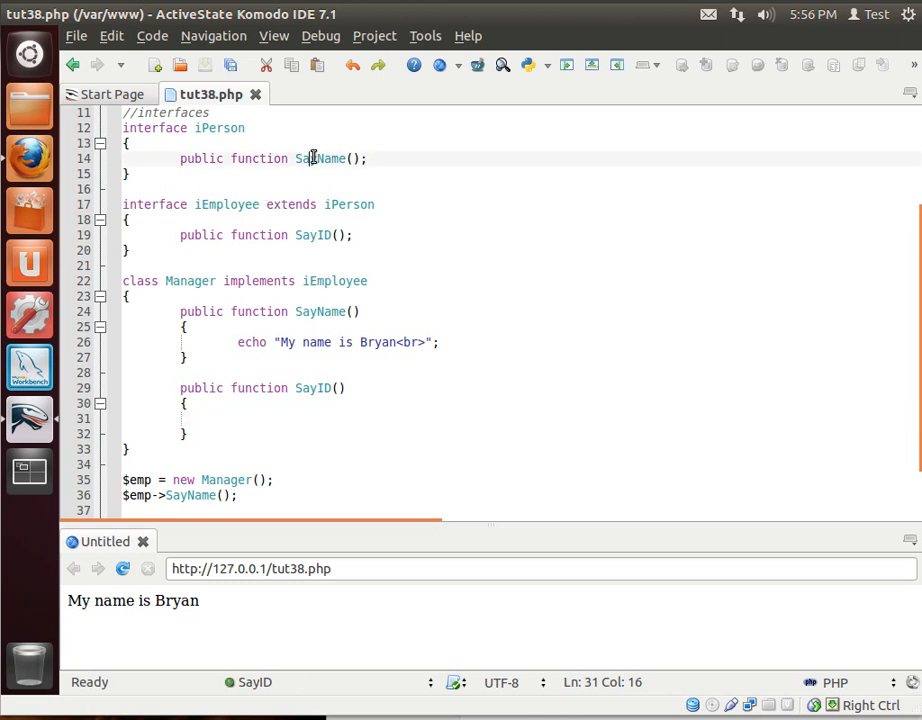
{"action": "double_click", "coordinate": [320, 158]}
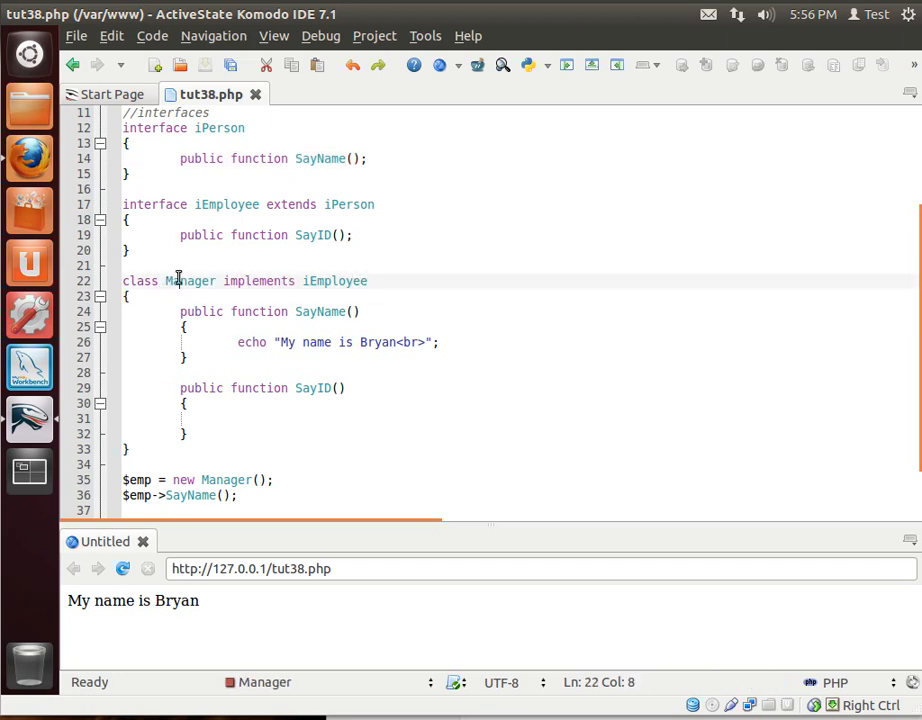
{"action": "double_click", "coordinate": [188, 280]}
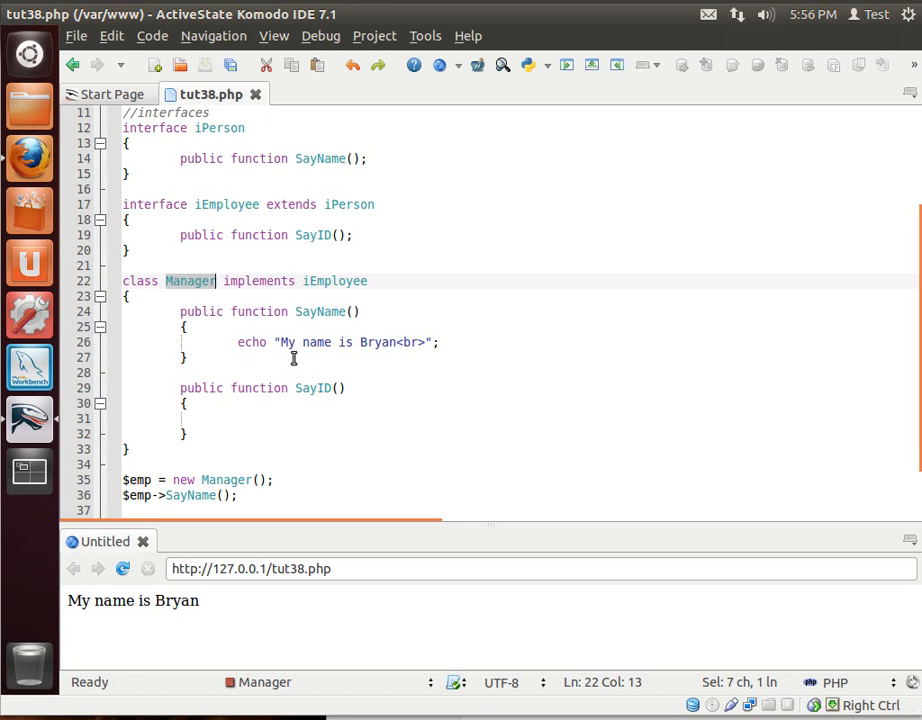
{"action": "double_click", "coordinate": [336, 280]}
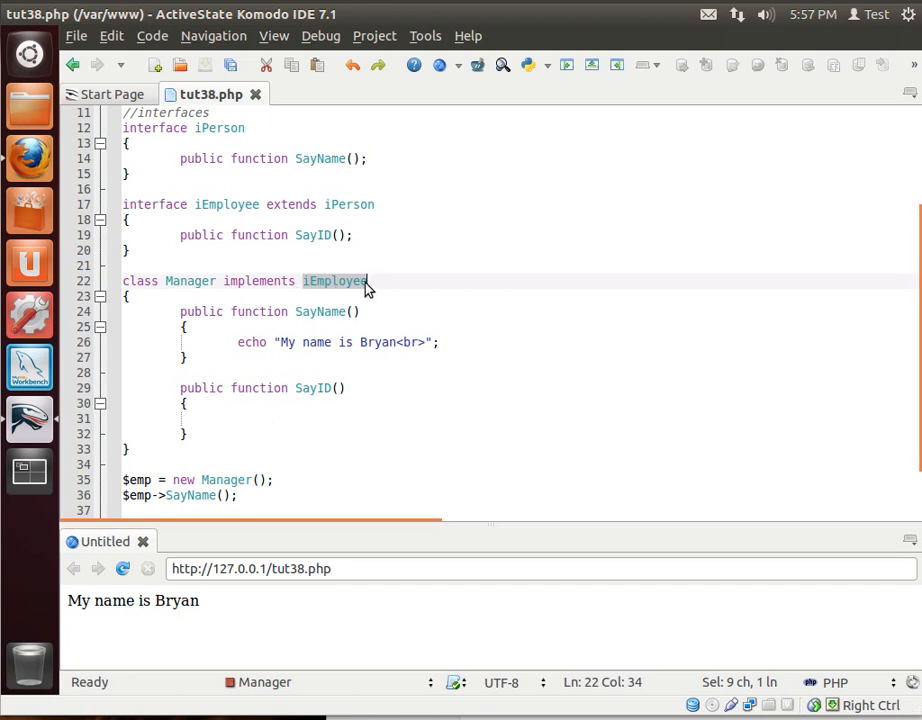
{"action": "mouse_move", "coordinate": [196, 280]}
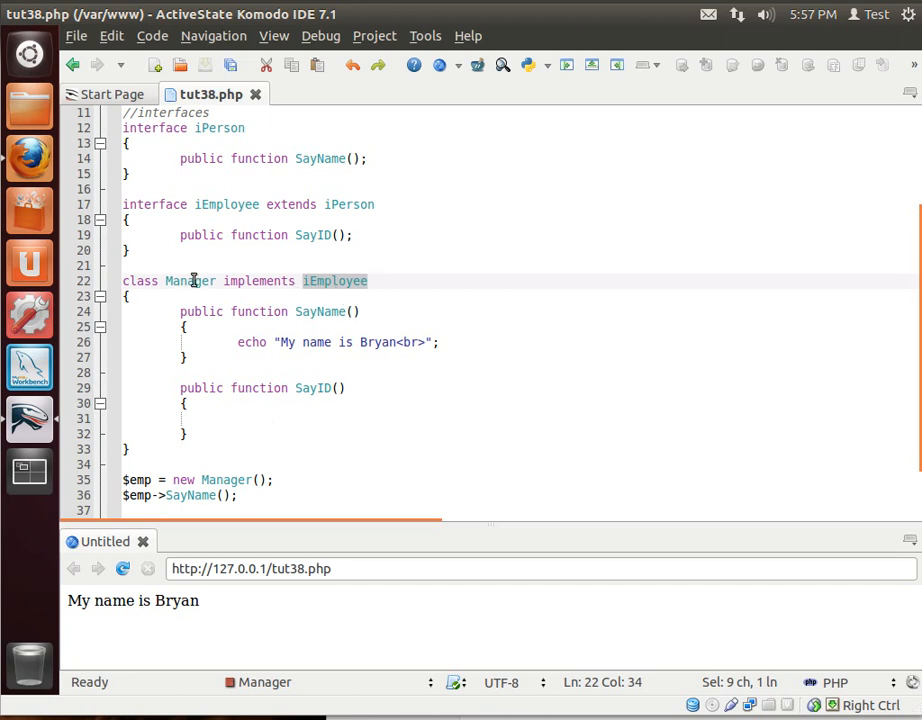
{"action": "mouse_move", "coordinate": [400, 496]}
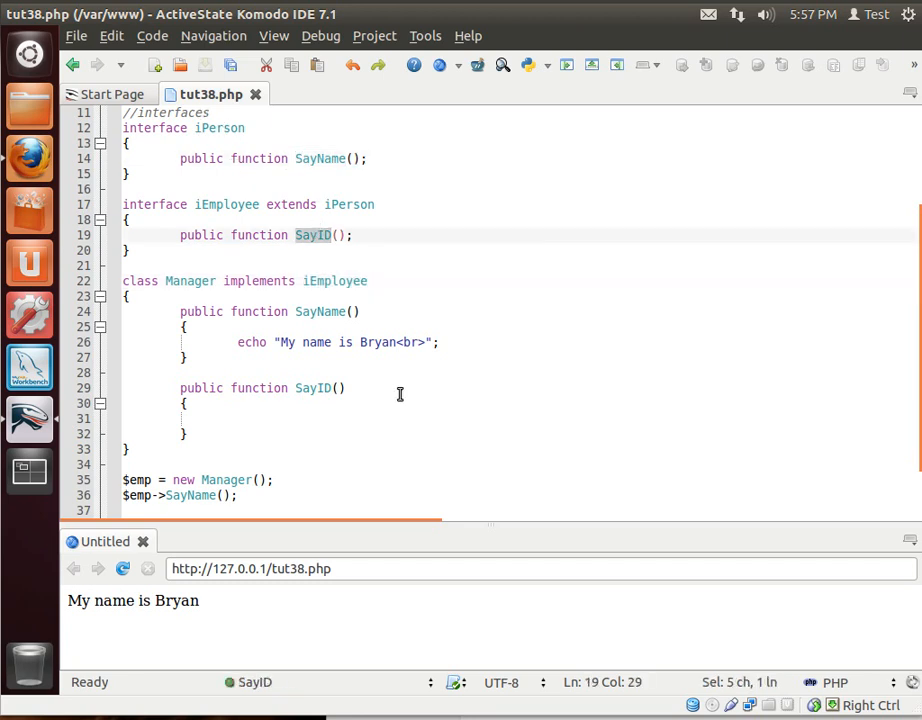
{"action": "scroll", "scroll_direction": "down", "scroll_amount": 3}
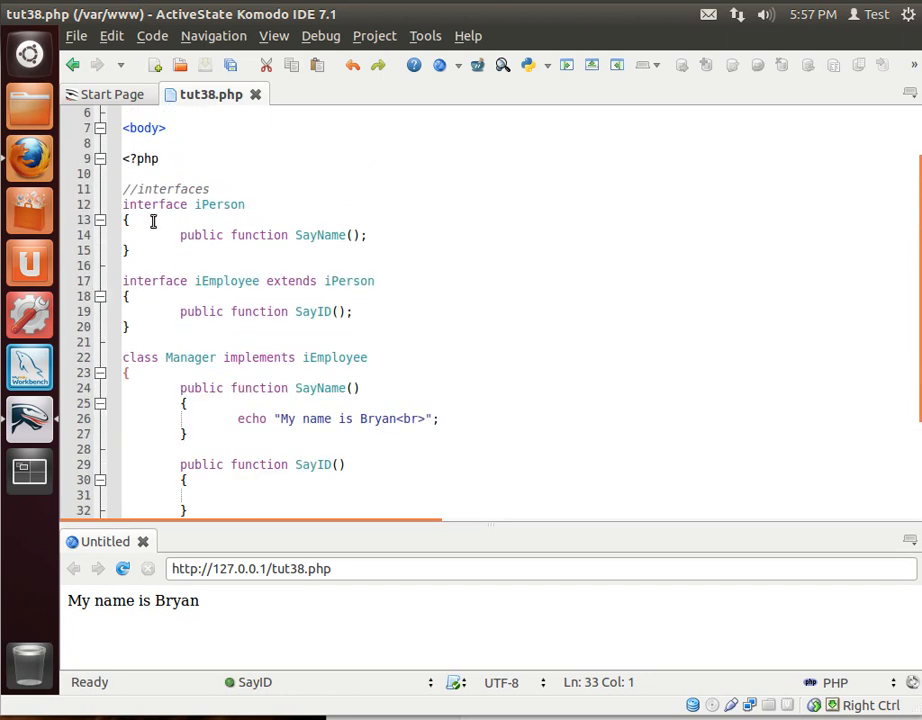
{"action": "scroll", "scroll_direction": "down", "scroll_amount": 3}
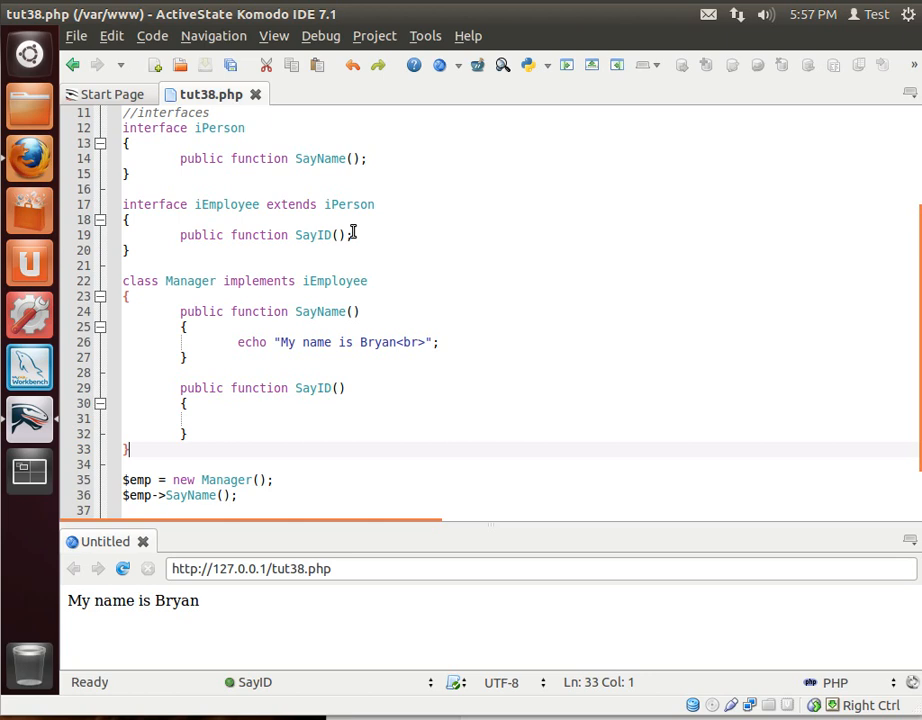
{"action": "mouse_move", "coordinate": [310, 280]}
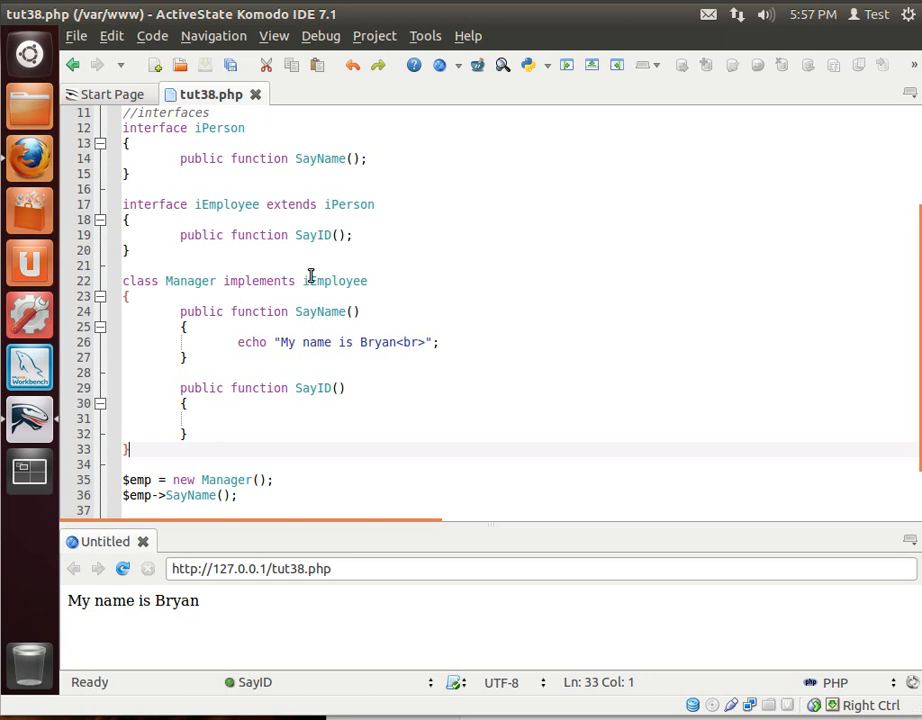
{"action": "double_click", "coordinate": [220, 128]}
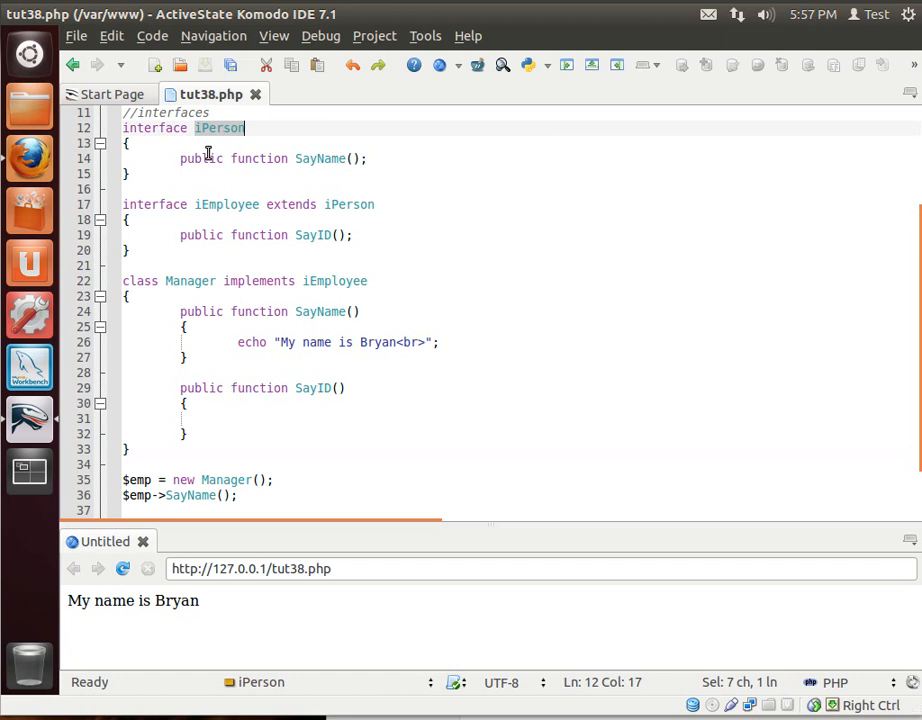